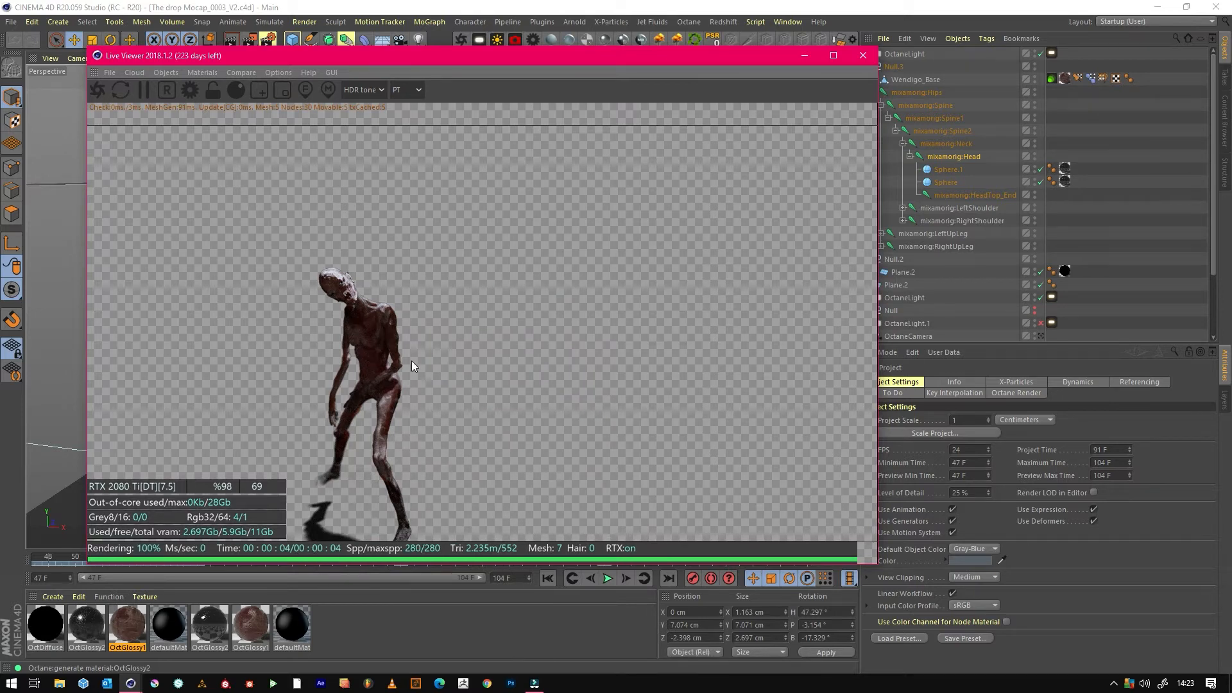
mouse_move(540, 510)
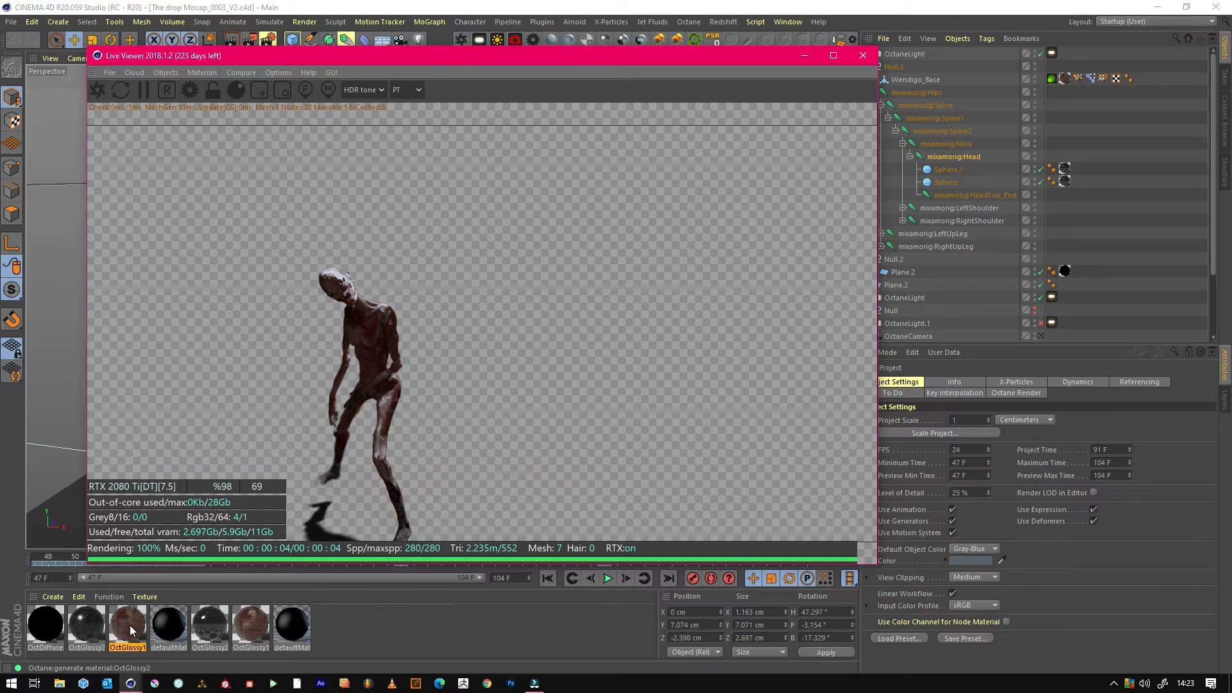
Step: Review the OctGlossy1 skin material's node network in the Node Editor, then close it
double_click(127, 625)
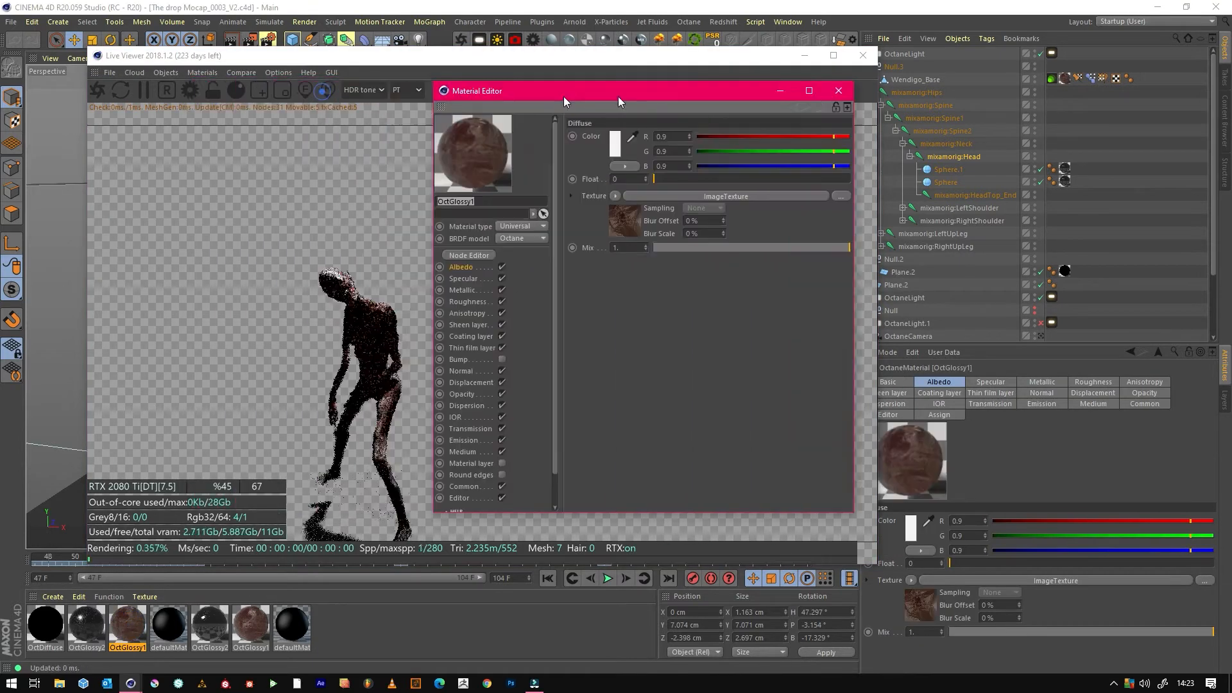
left_click(468, 254)
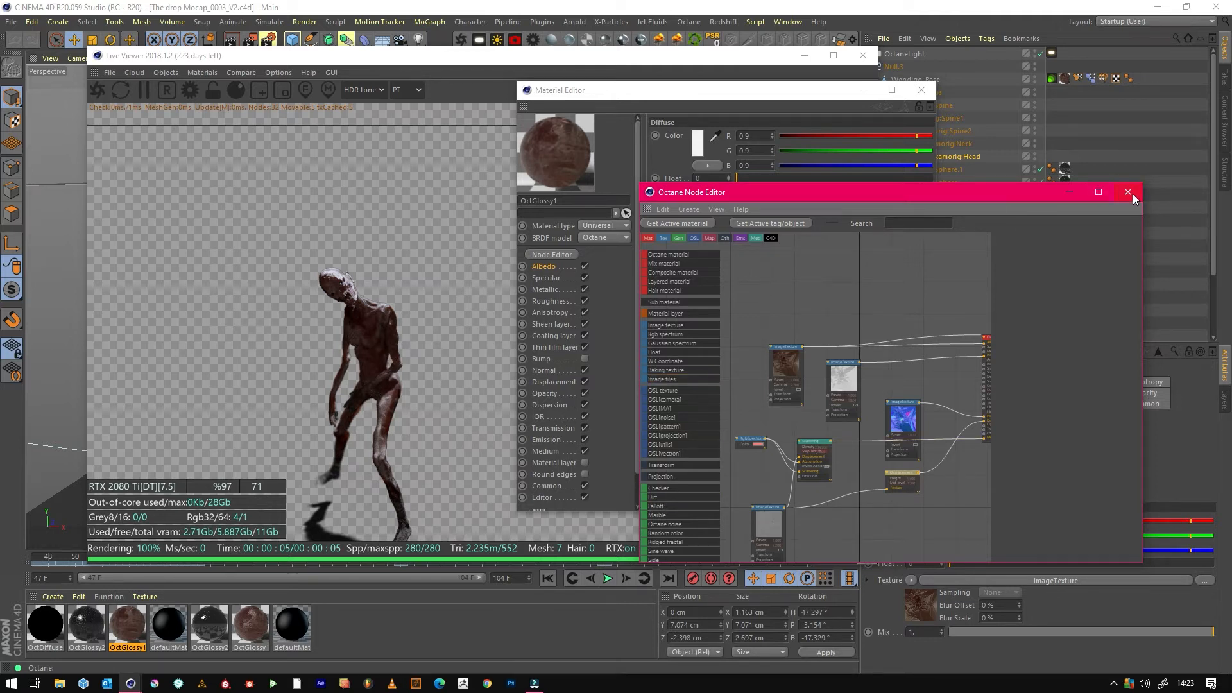
left_click(1128, 192)
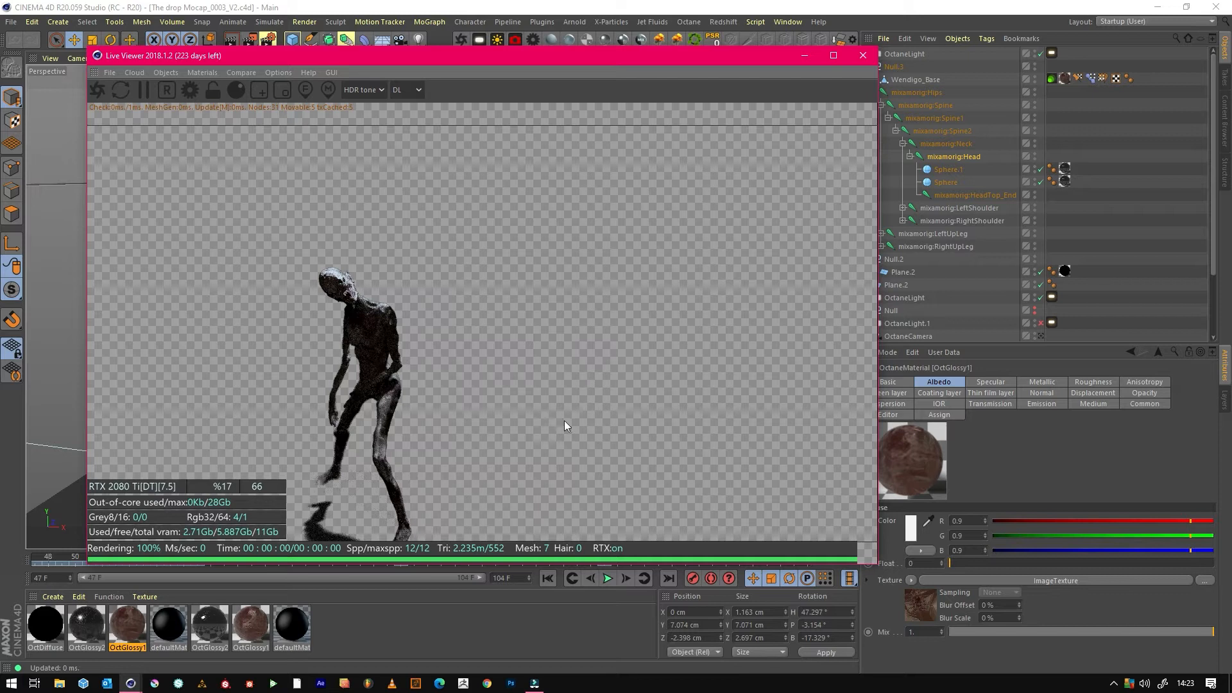
Step: Change the Live Viewer kernel from DL back to PT for the reddish skin render
left_click(406, 88)
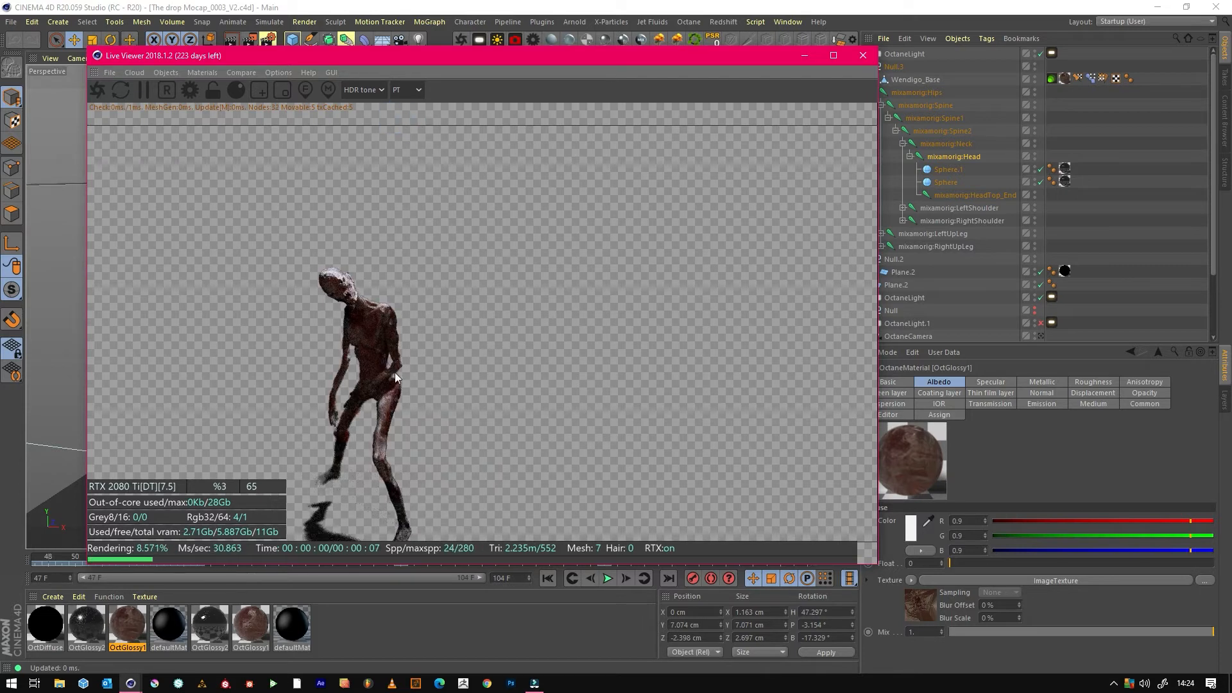
mouse_move(862, 55)
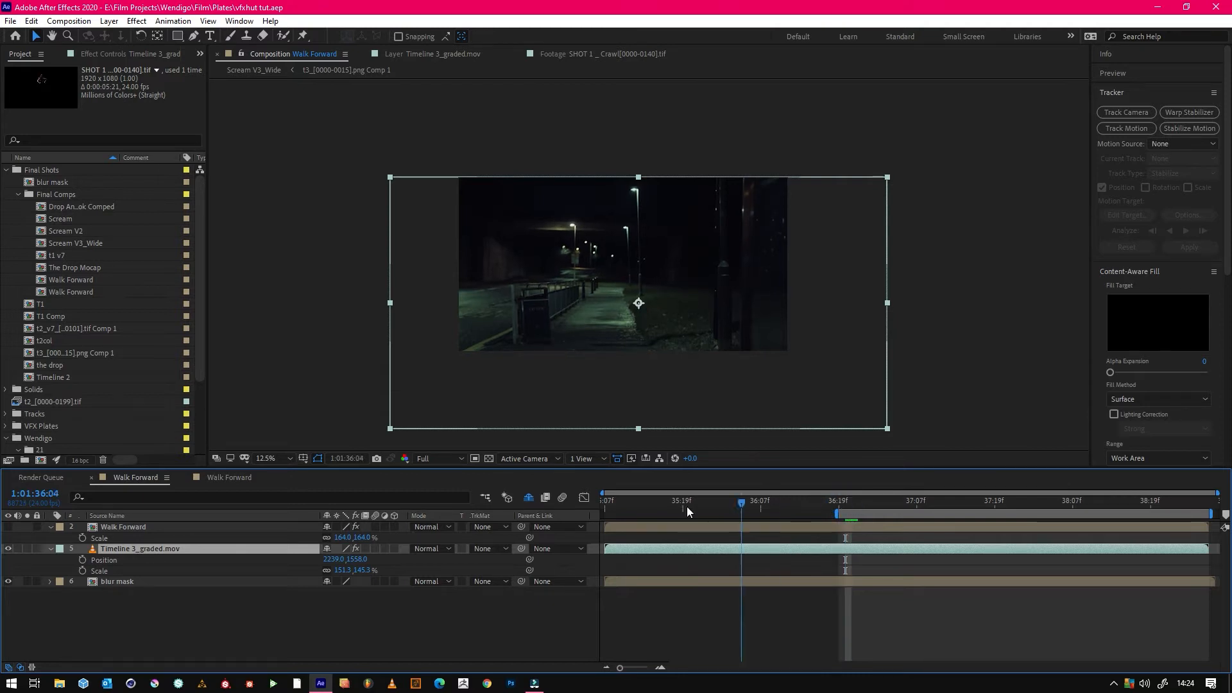
Step: Scrub the Walk Forward timeline to a later frame of the Wendigo over the plate
left_click_drag(741, 501, 839, 502)
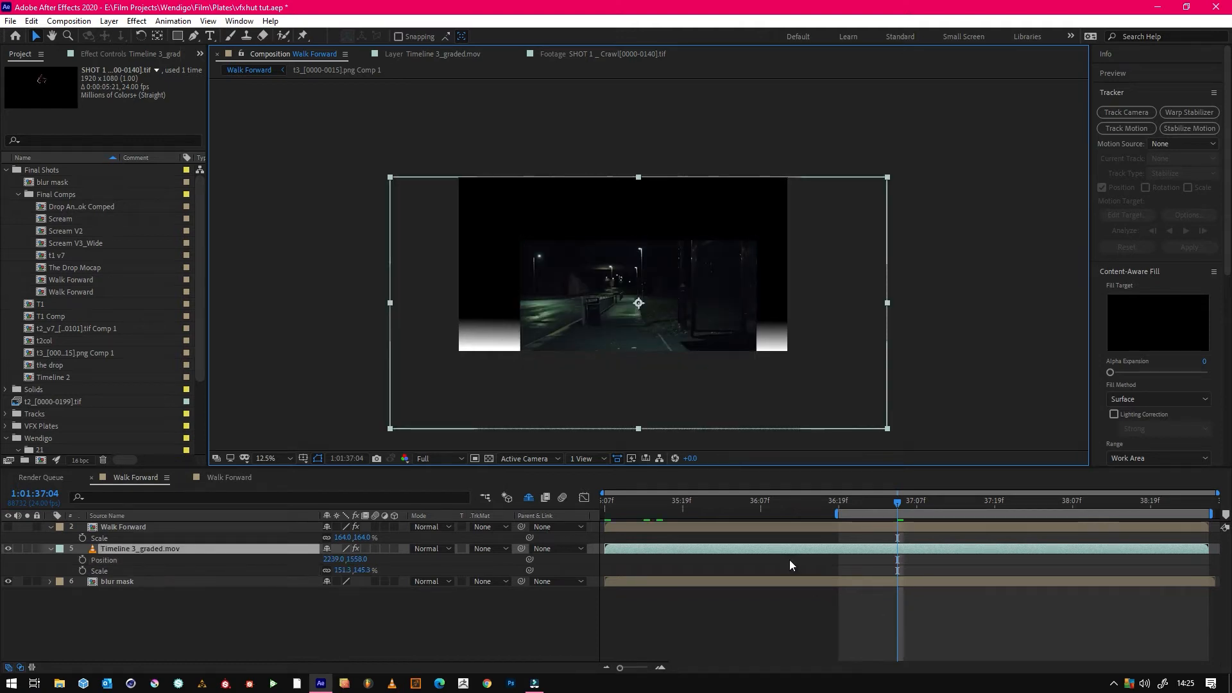
mouse_move(671, 552)
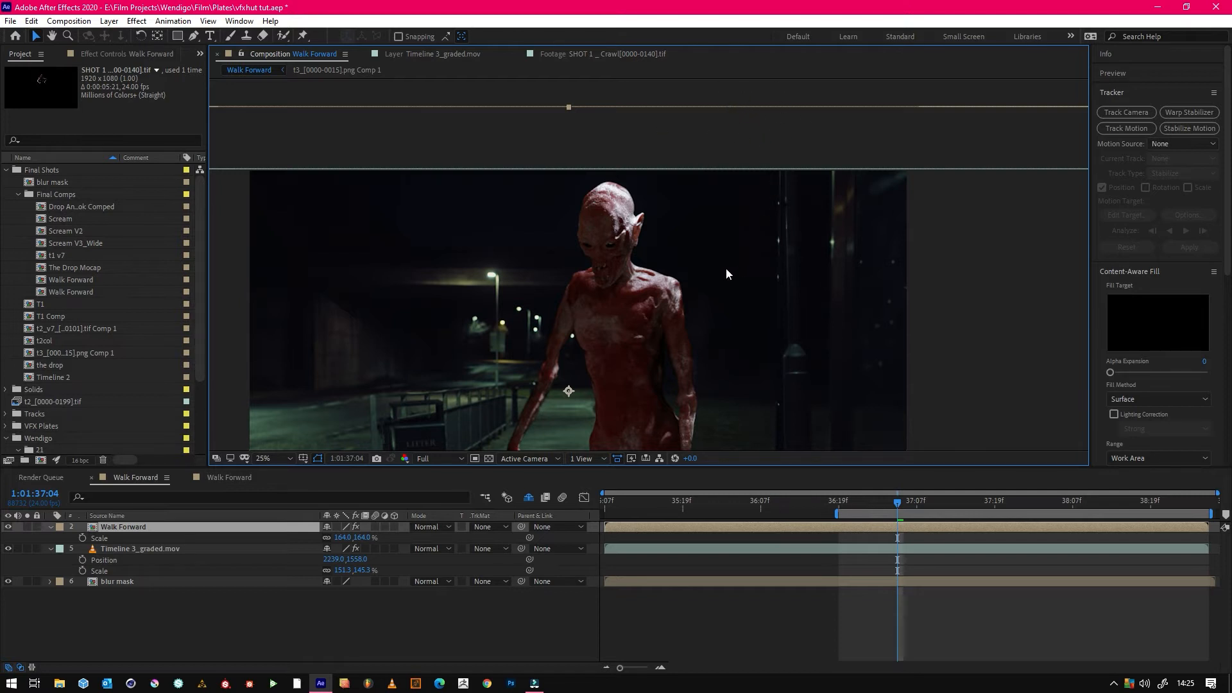
Step: Show the Walk Forward layer's effect settings with Pixel Motion Blur
left_click(278, 458)
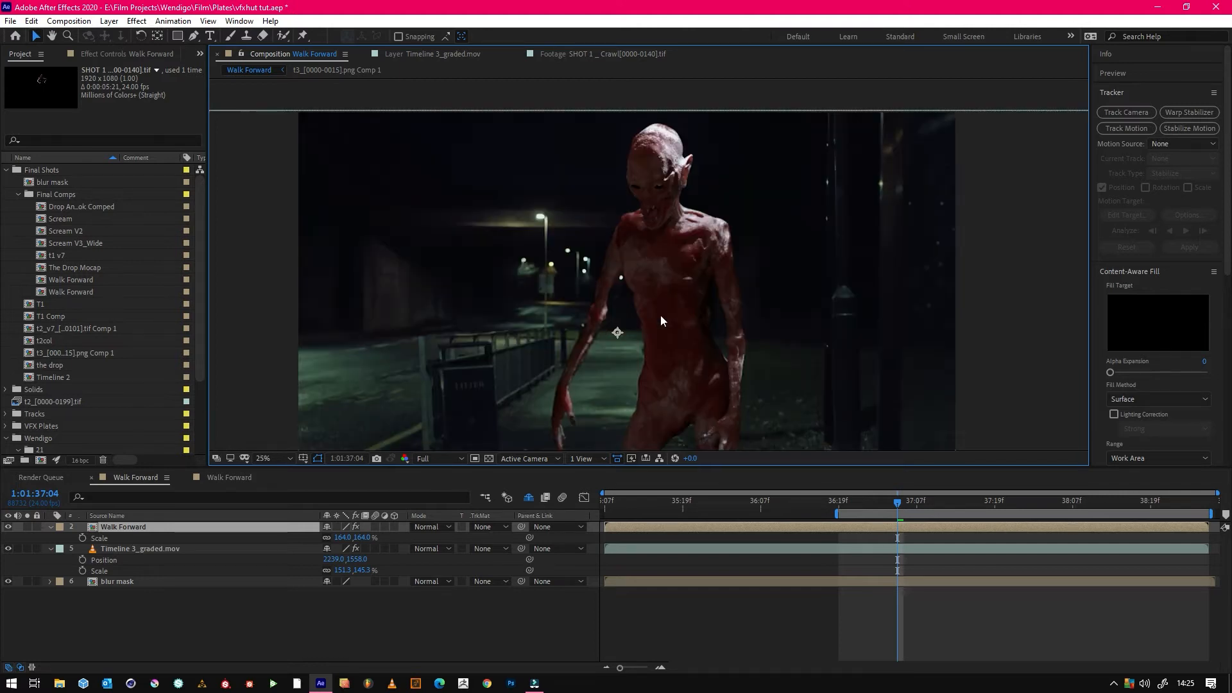
mouse_move(679, 275)
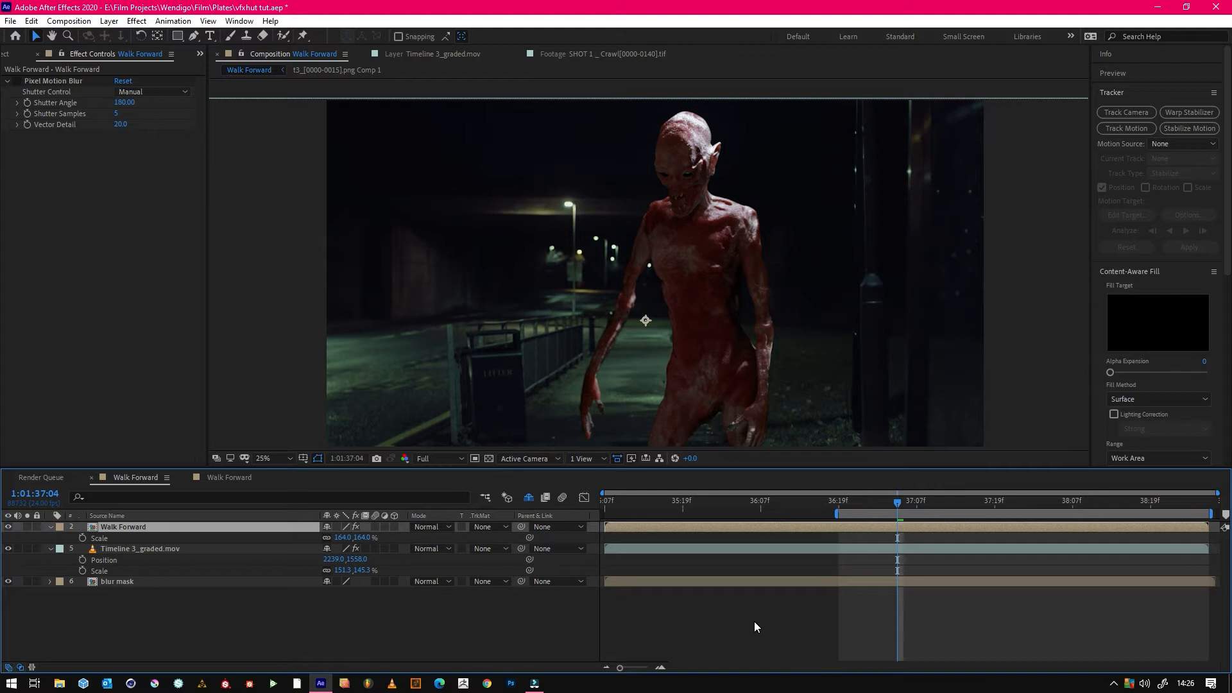
mouse_move(635, 236)
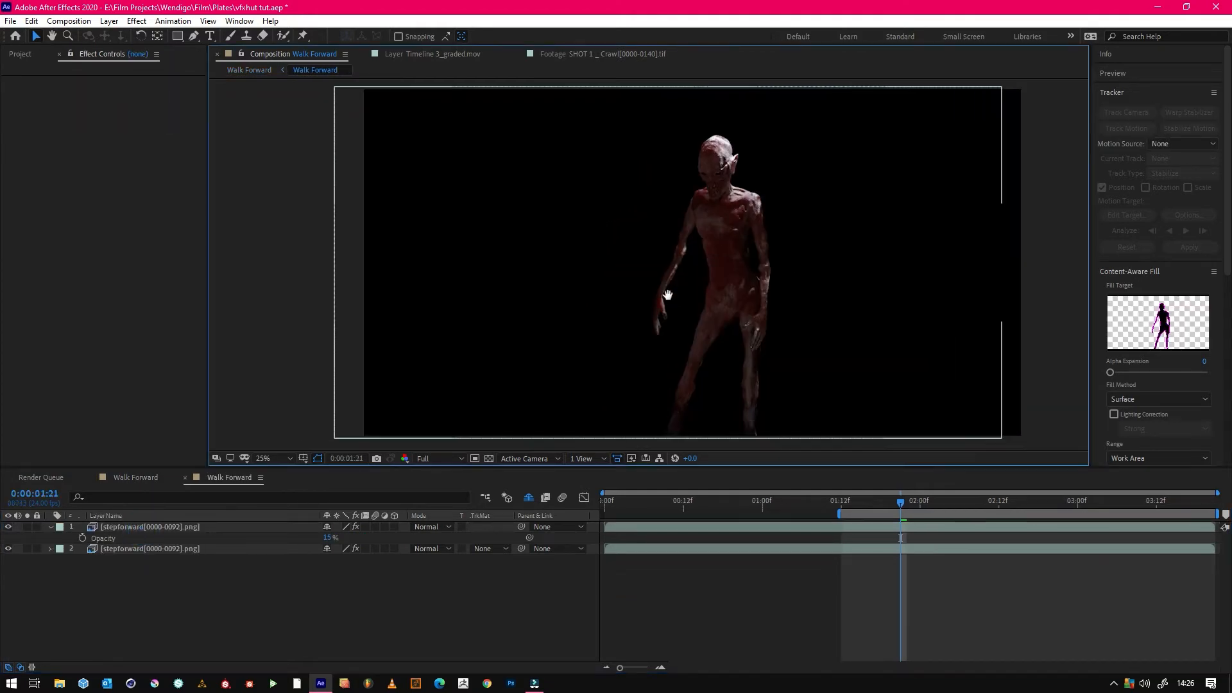
mouse_move(864, 503)
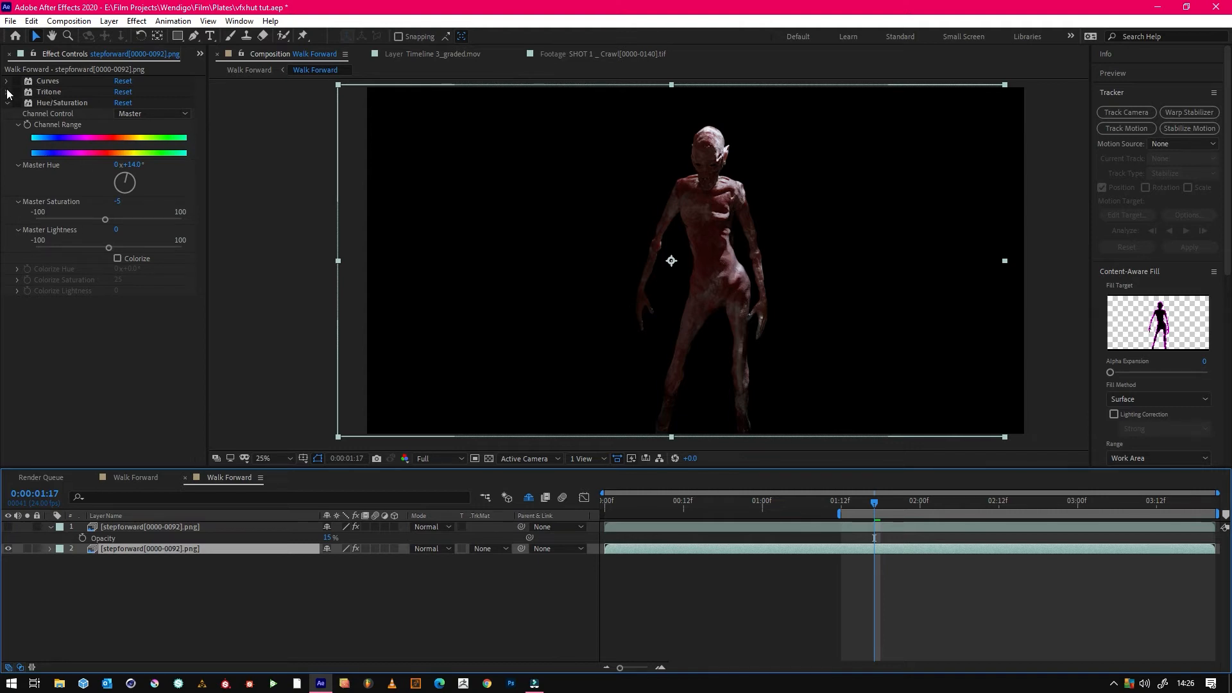
Step: Expand the Curves grading settings on the Wendigo render layer
left_click(8, 82)
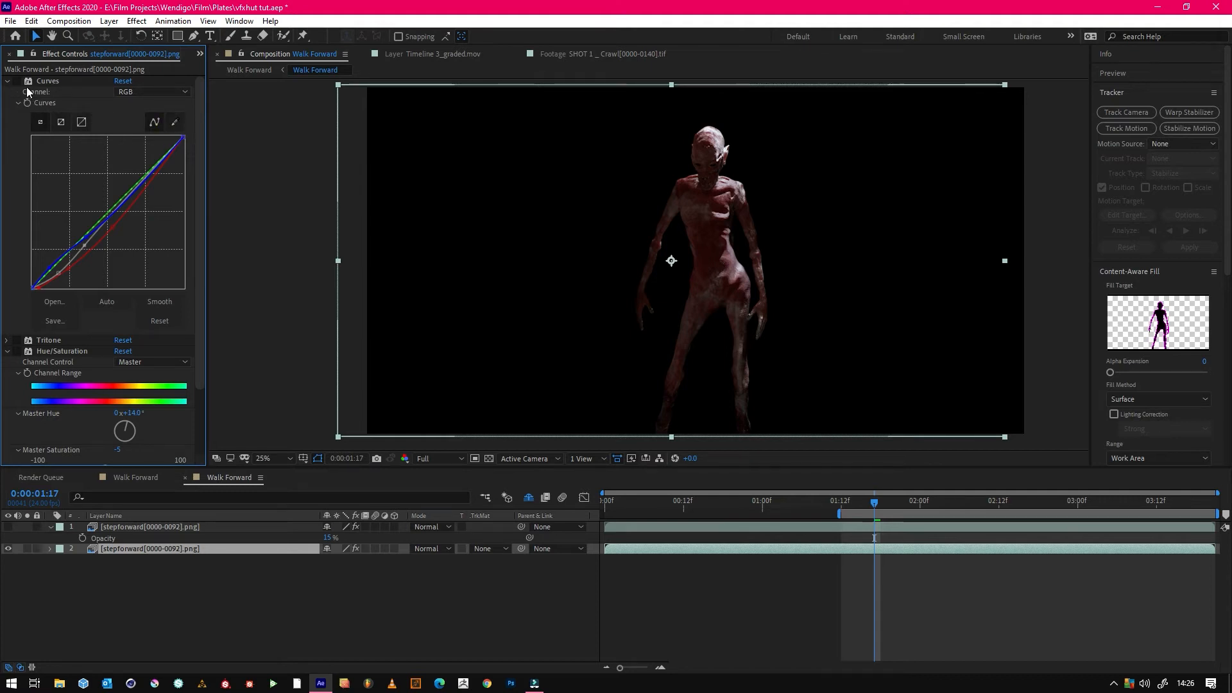
mouse_move(791, 493)
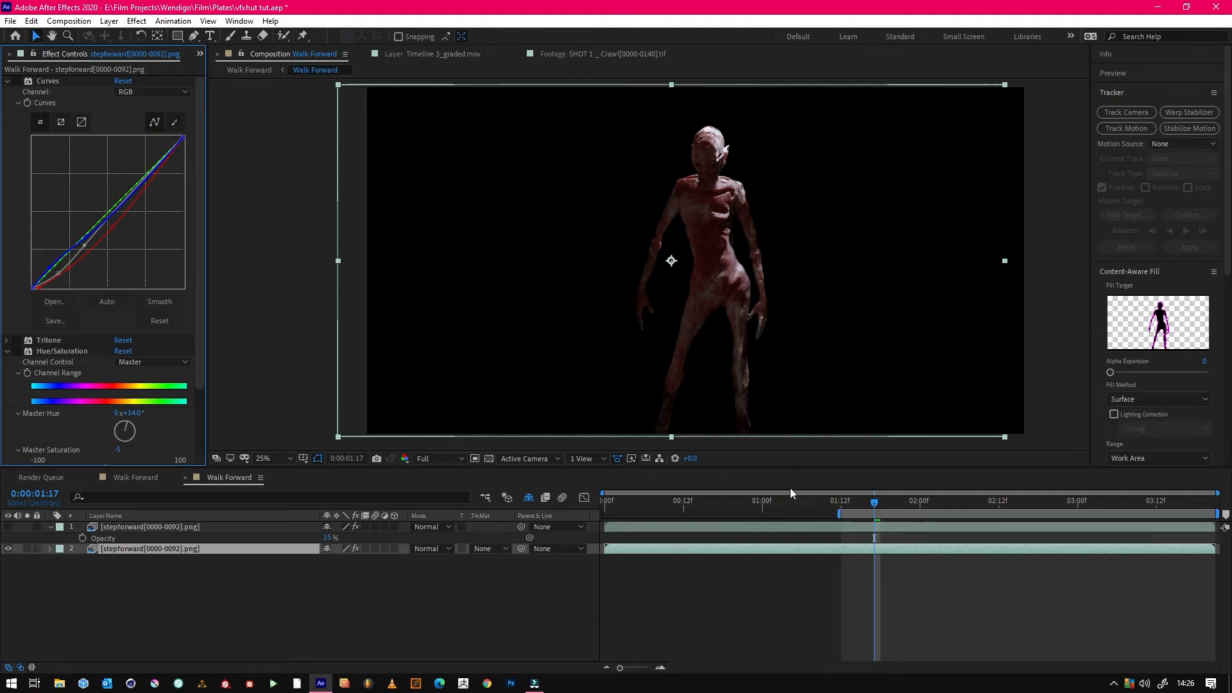
mouse_move(149, 479)
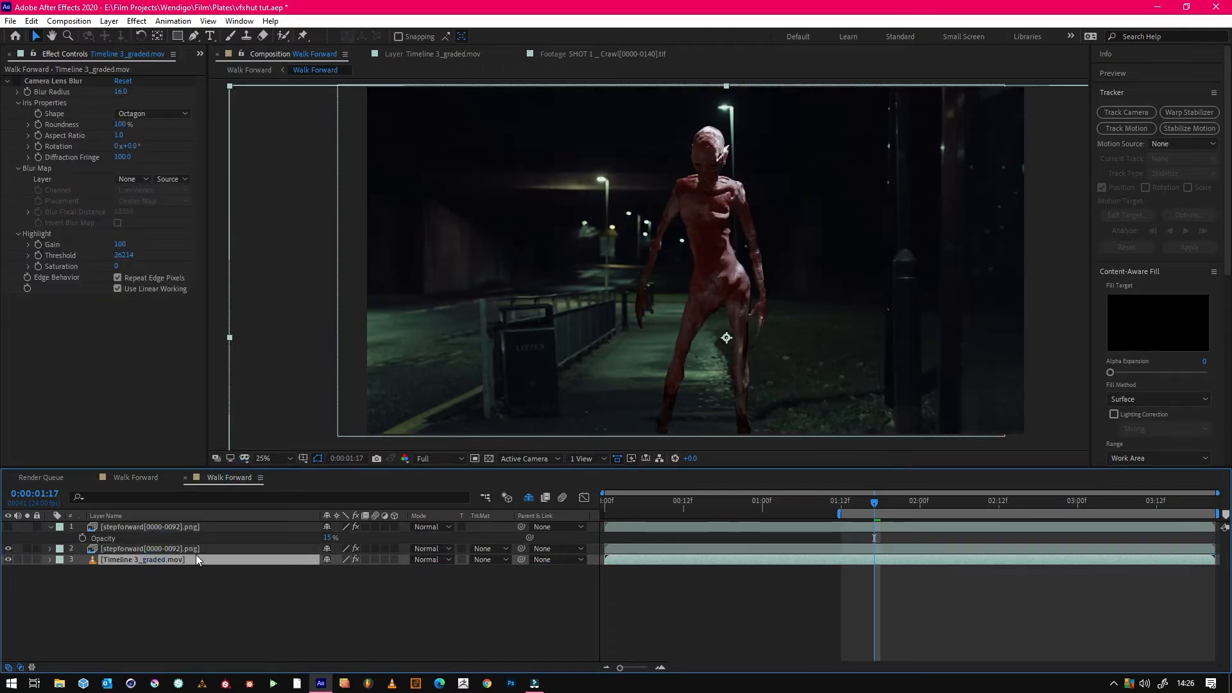
left_click(149, 548)
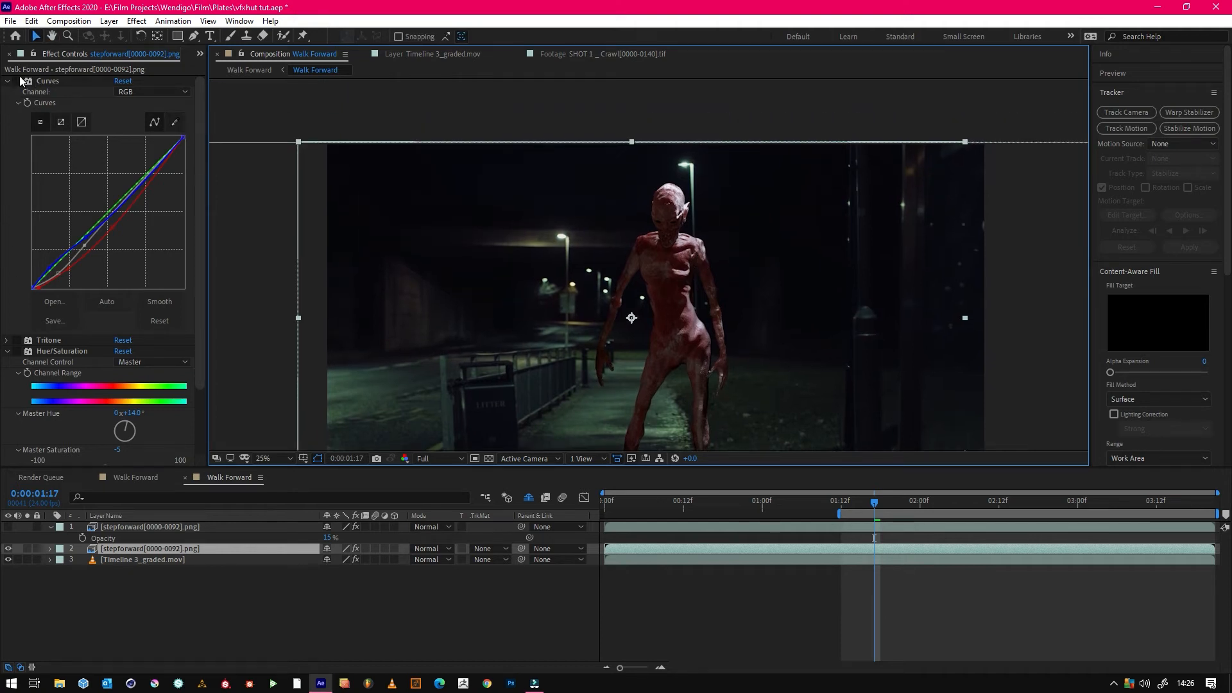
left_click(152, 92)
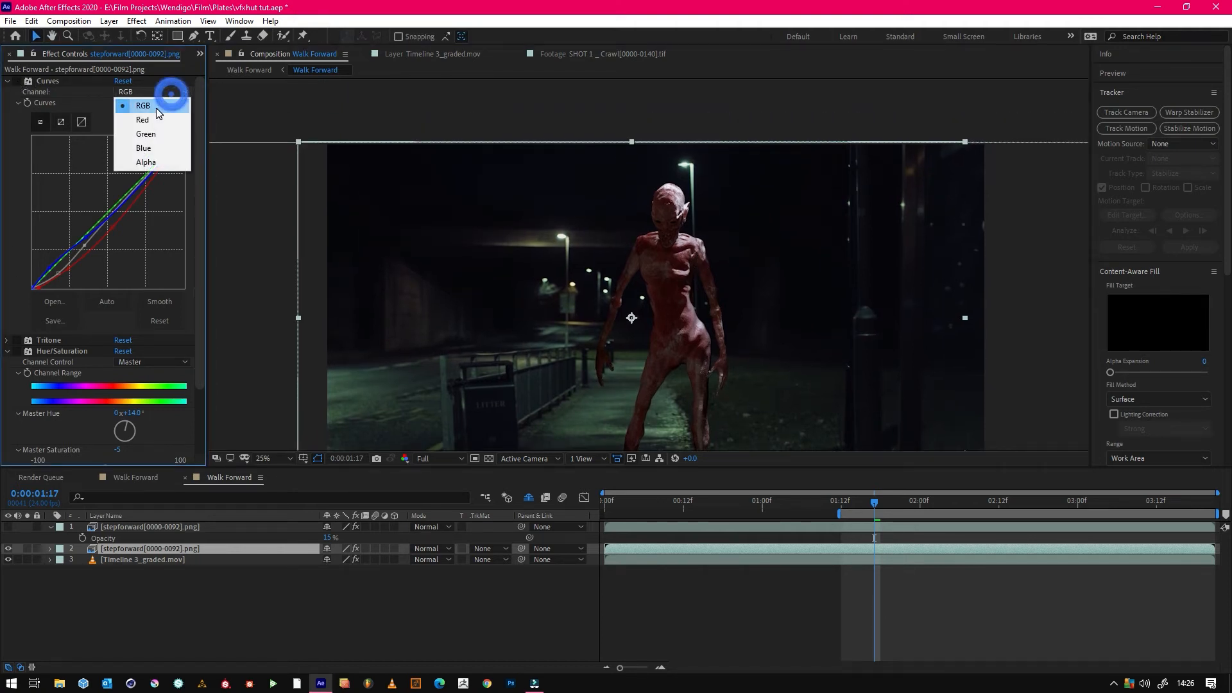
left_click(142, 105)
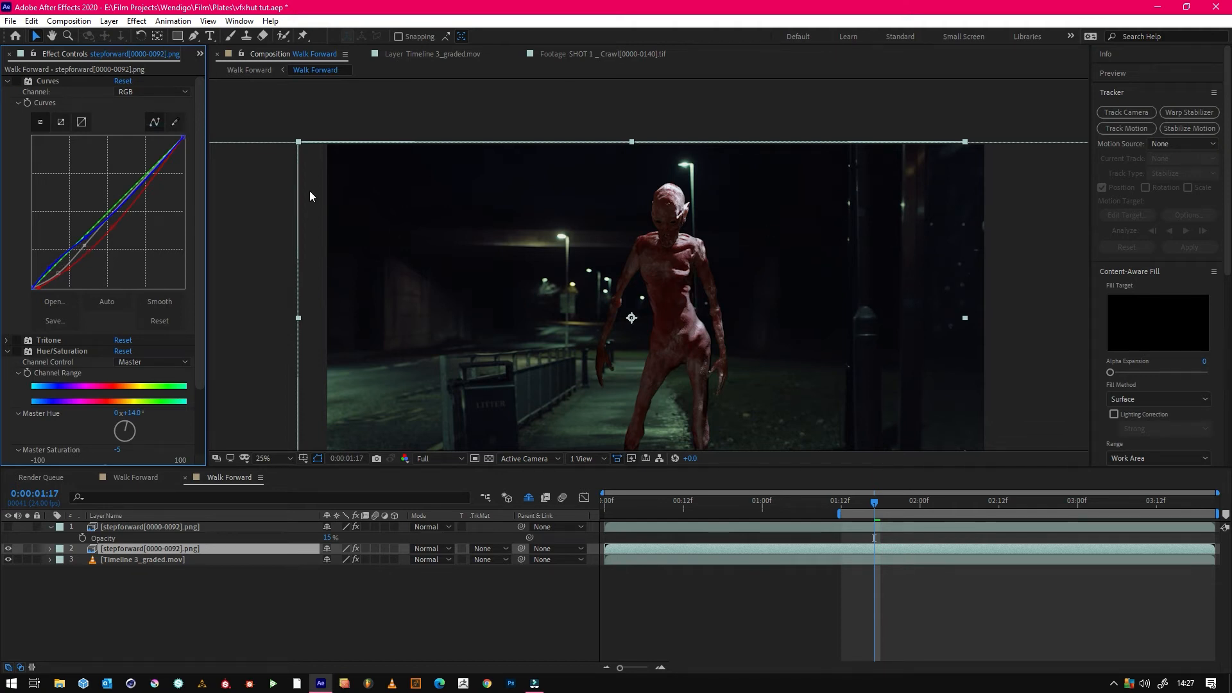
left_click(152, 93)
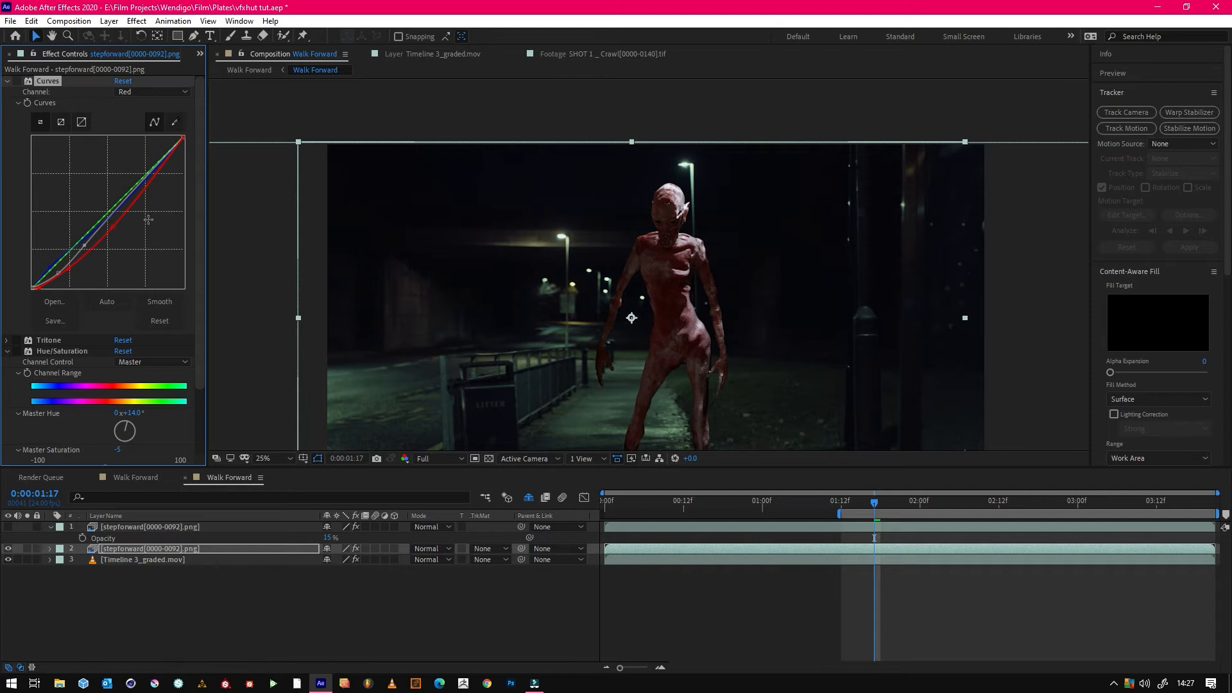
left_click(151, 91)
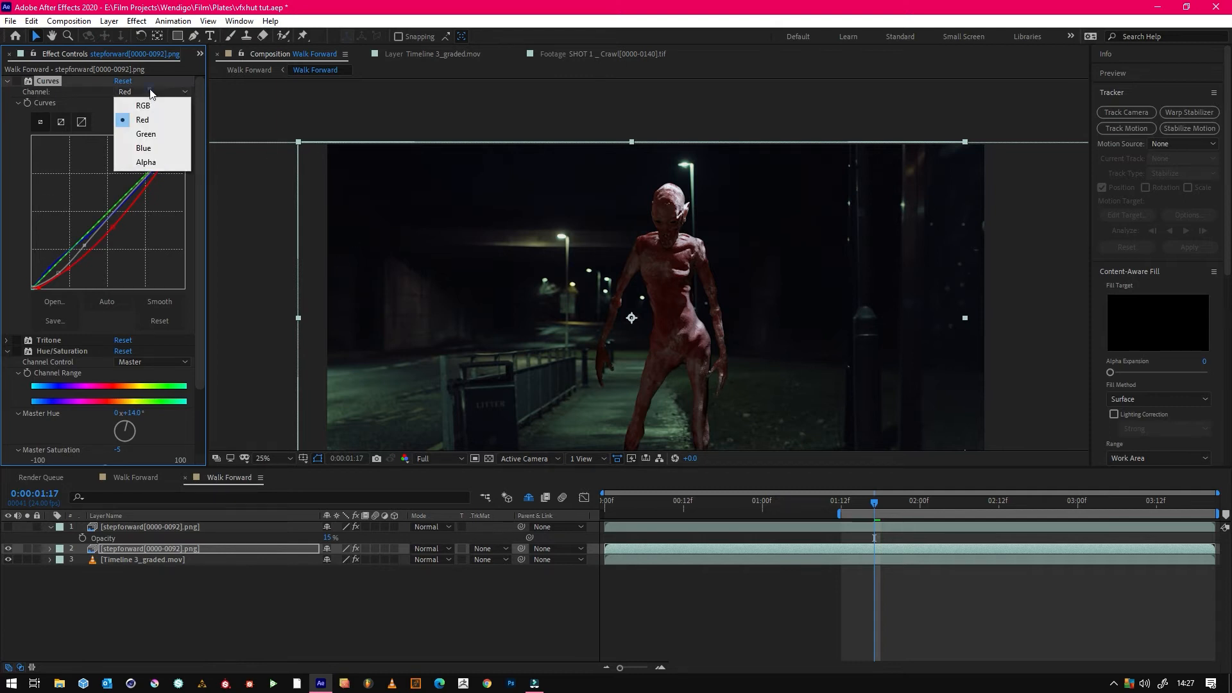
left_click(146, 133)
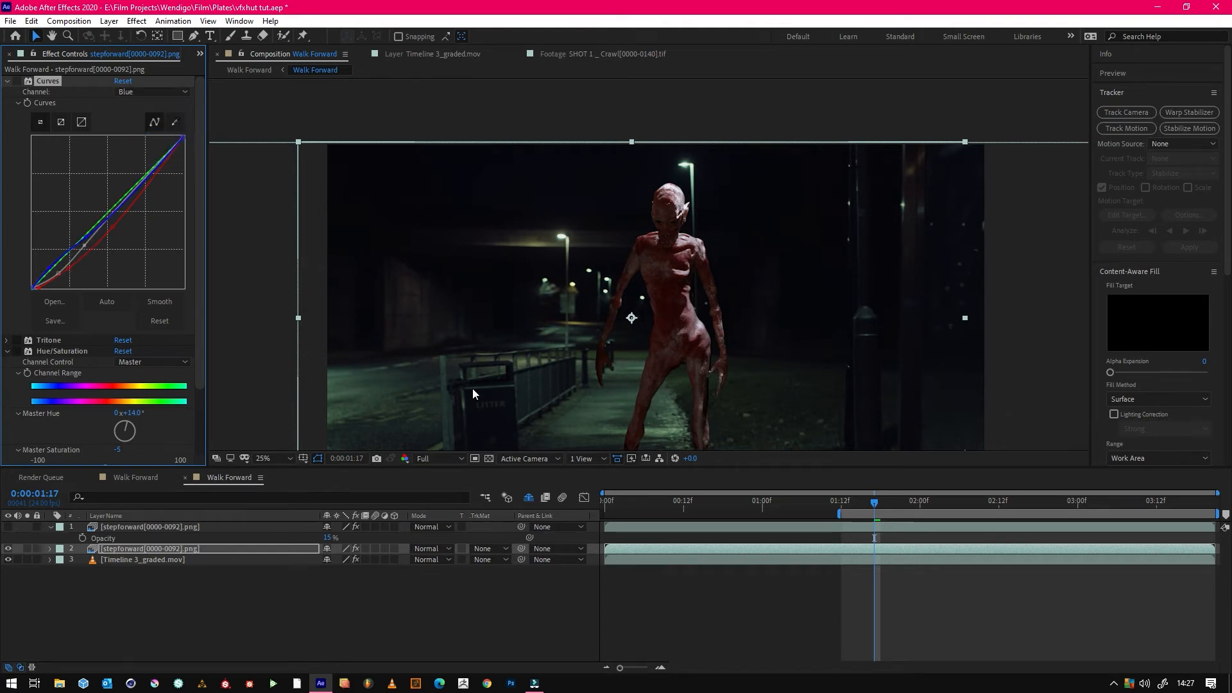
mouse_move(878, 240)
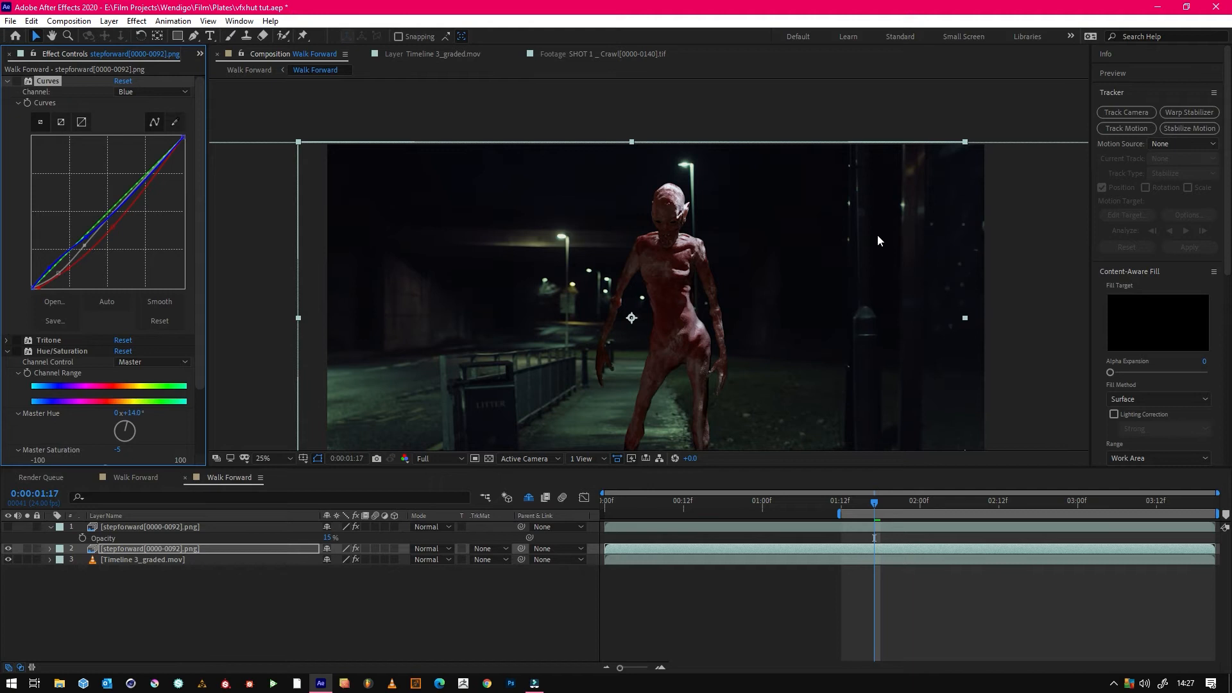
mouse_move(3, 113)
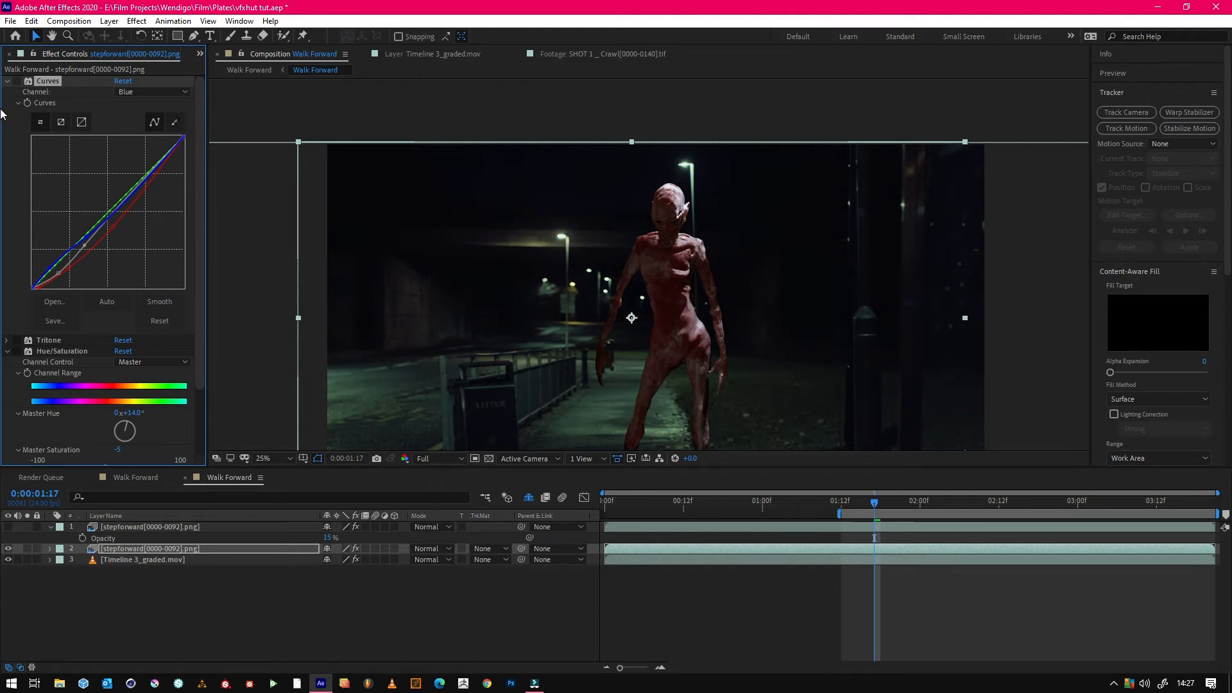
left_click(151, 93)
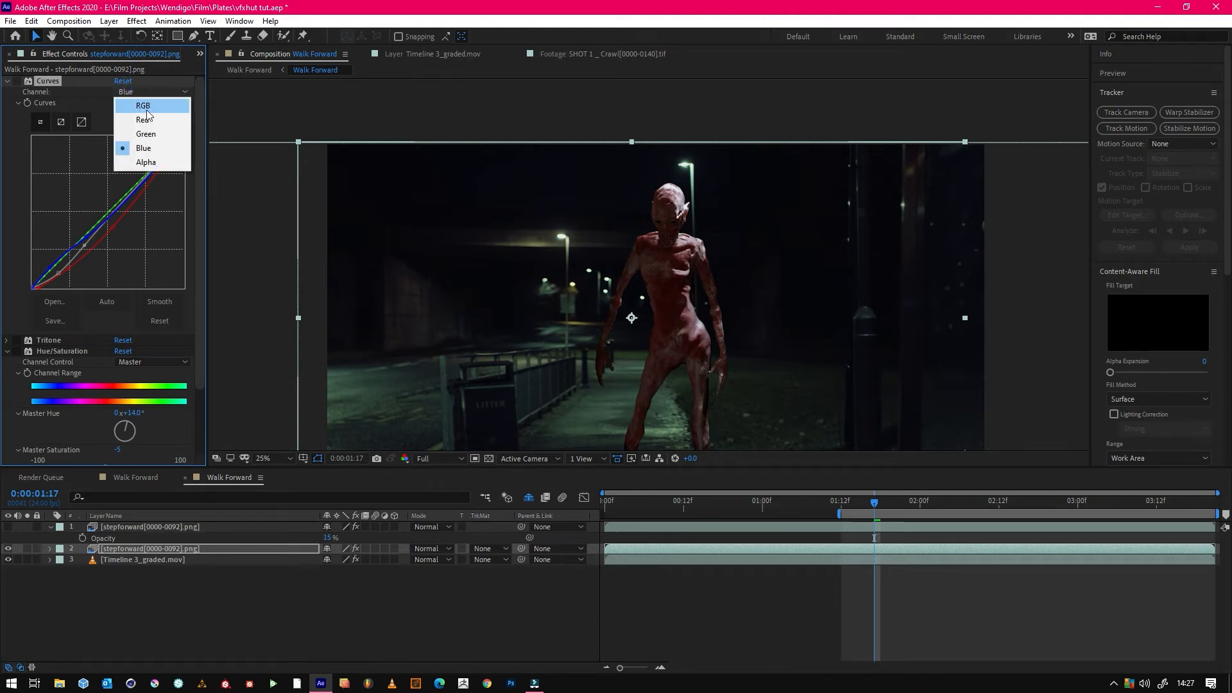
left_click(143, 105)
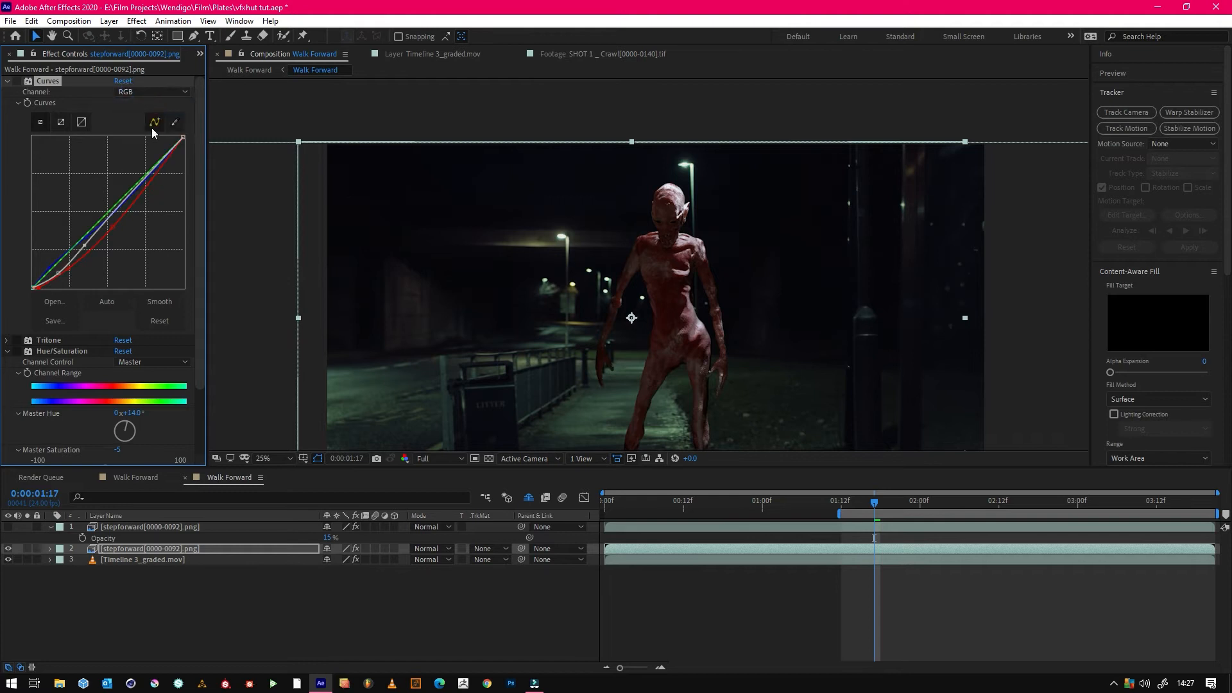
mouse_move(154, 209)
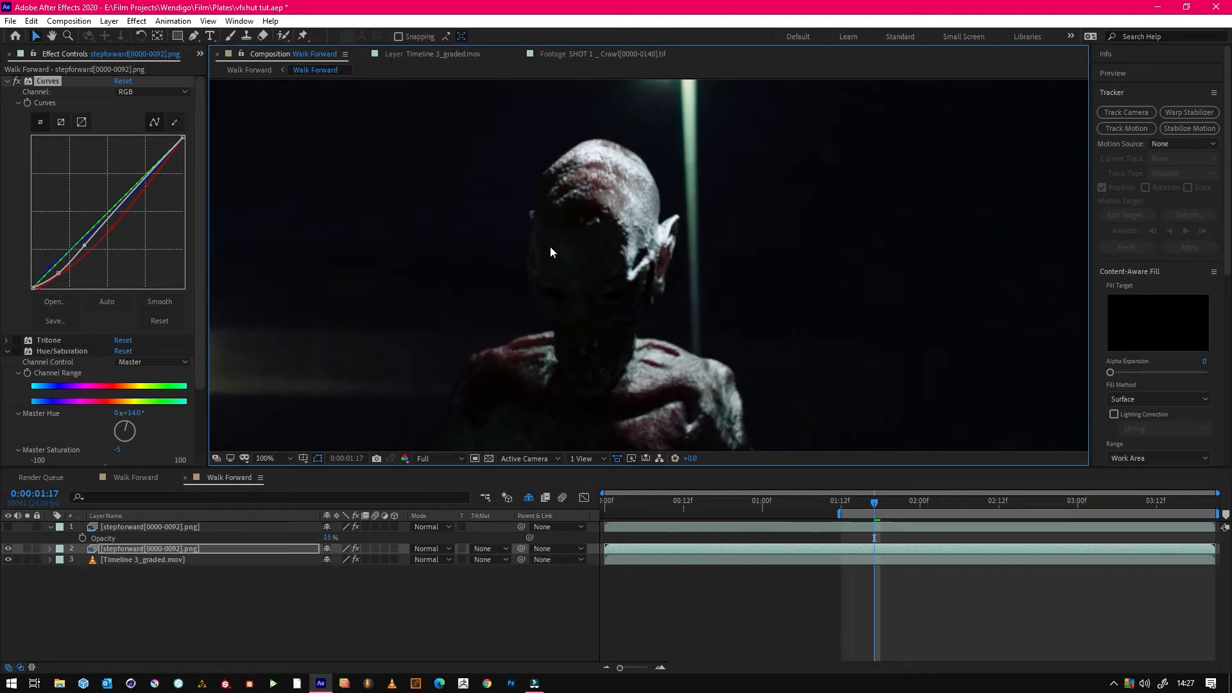
left_click(265, 458)
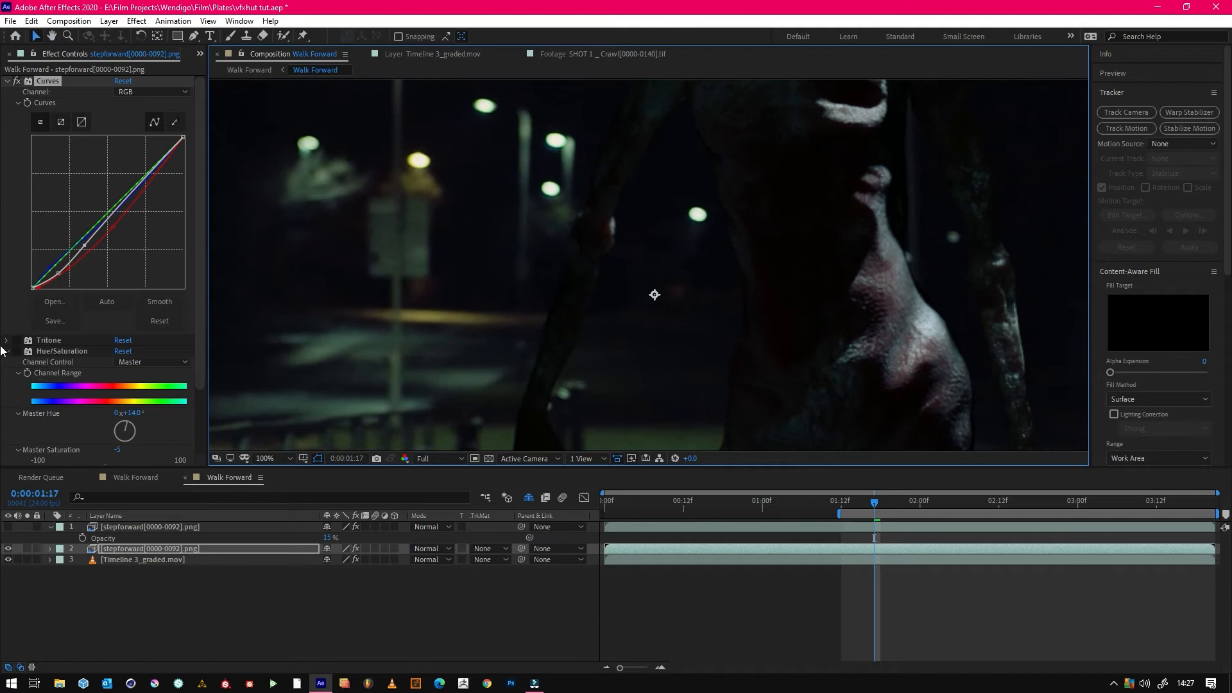
Step: Expand the Tritone effect and review its colours with Blend With Original at 58%
left_click(8, 340)
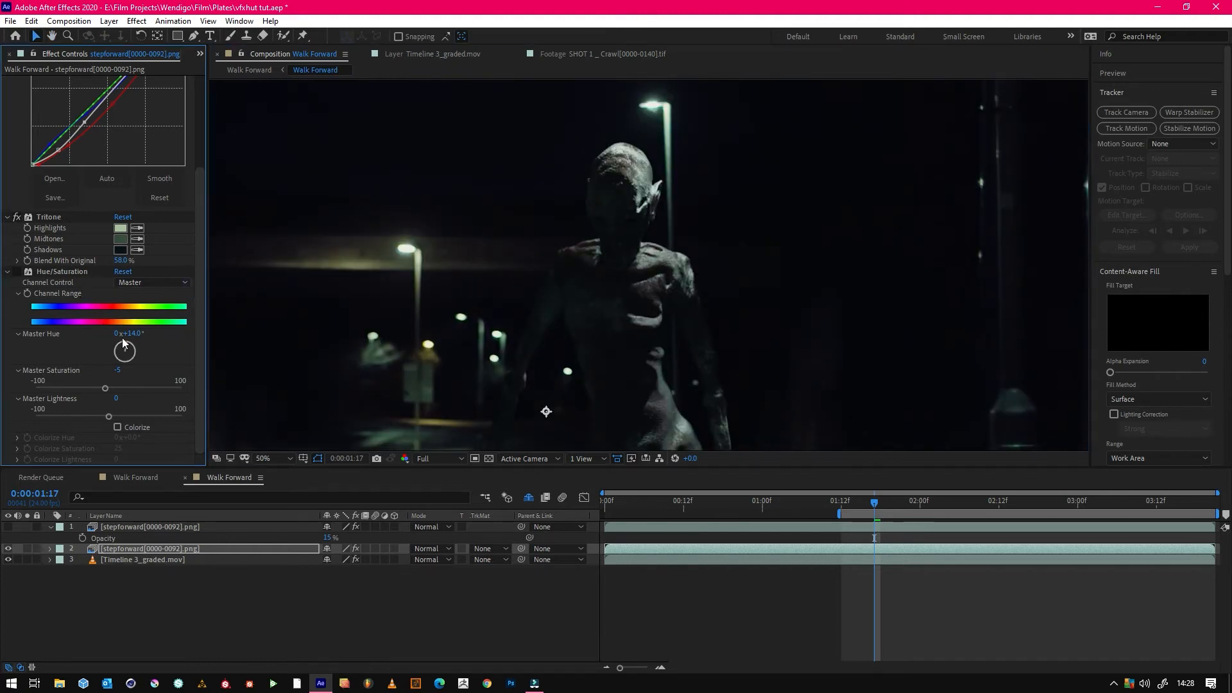
left_click(274, 458)
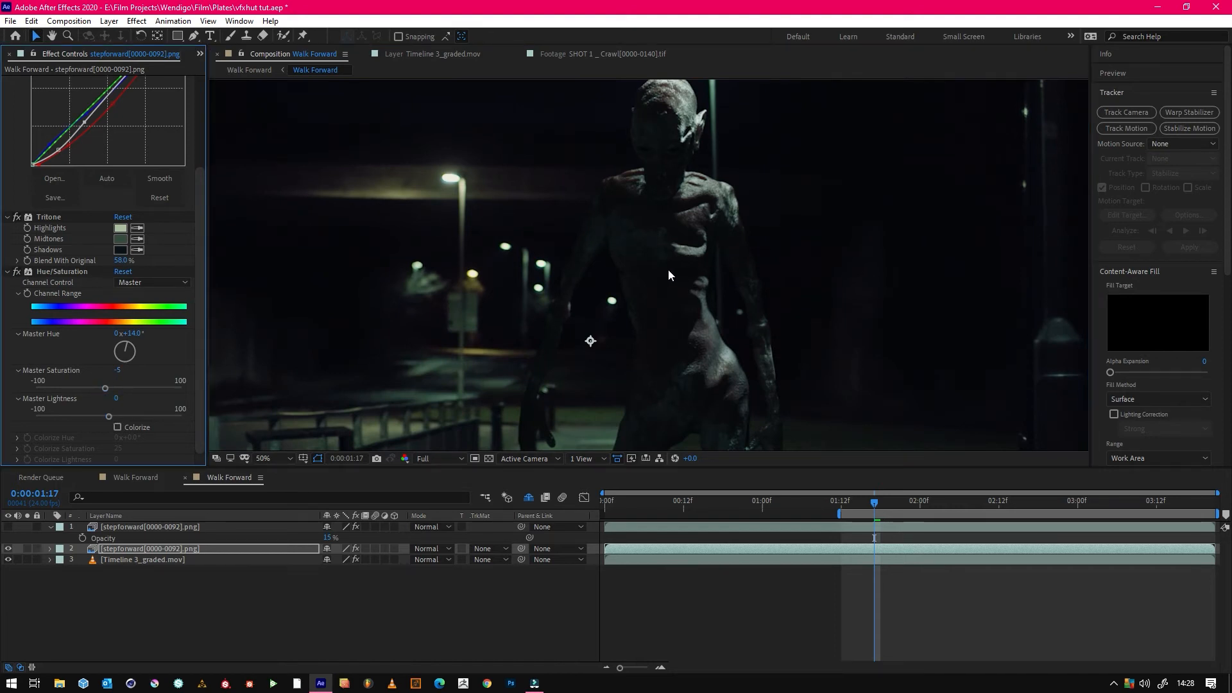
left_click(264, 458)
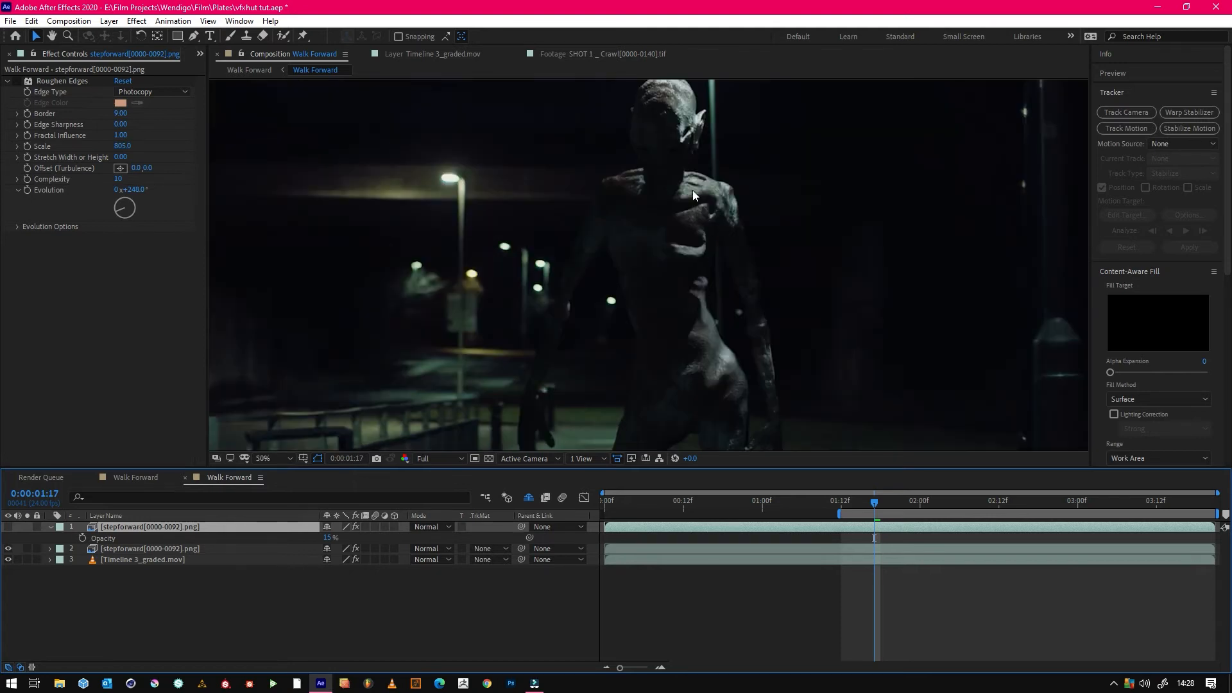
Step: Bring the red edge layer to 100% opacity and raise its Roughen Edges Border
left_click(265, 458)
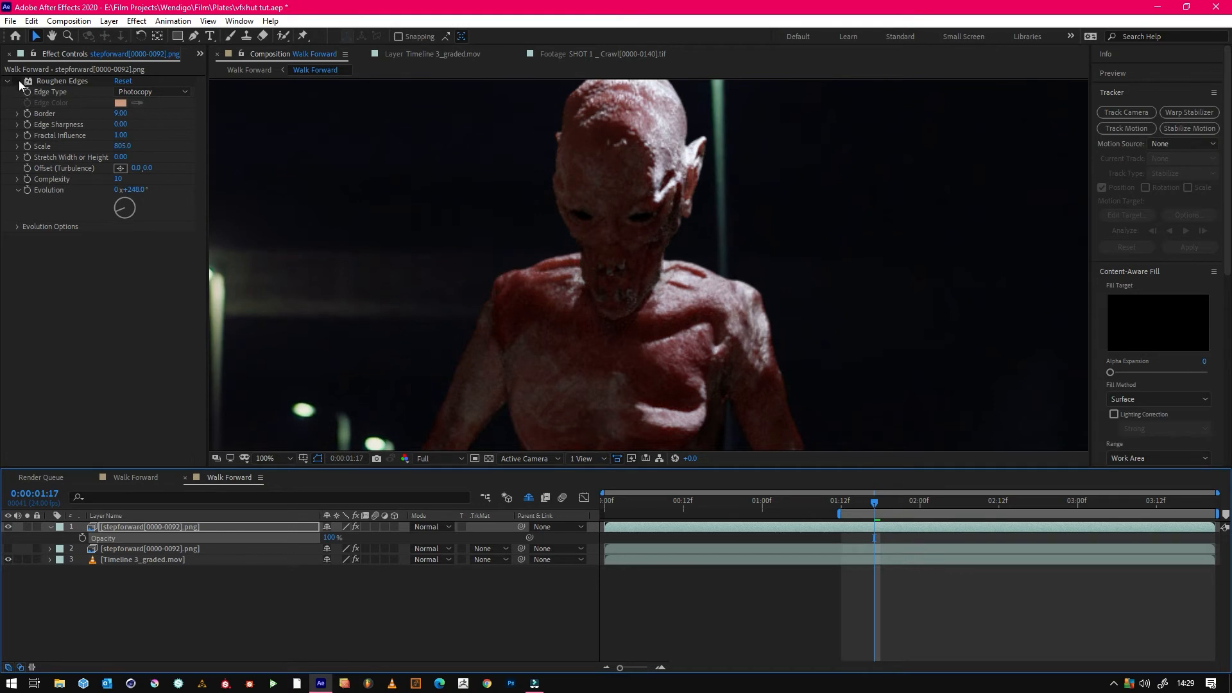
mouse_move(159, 85)
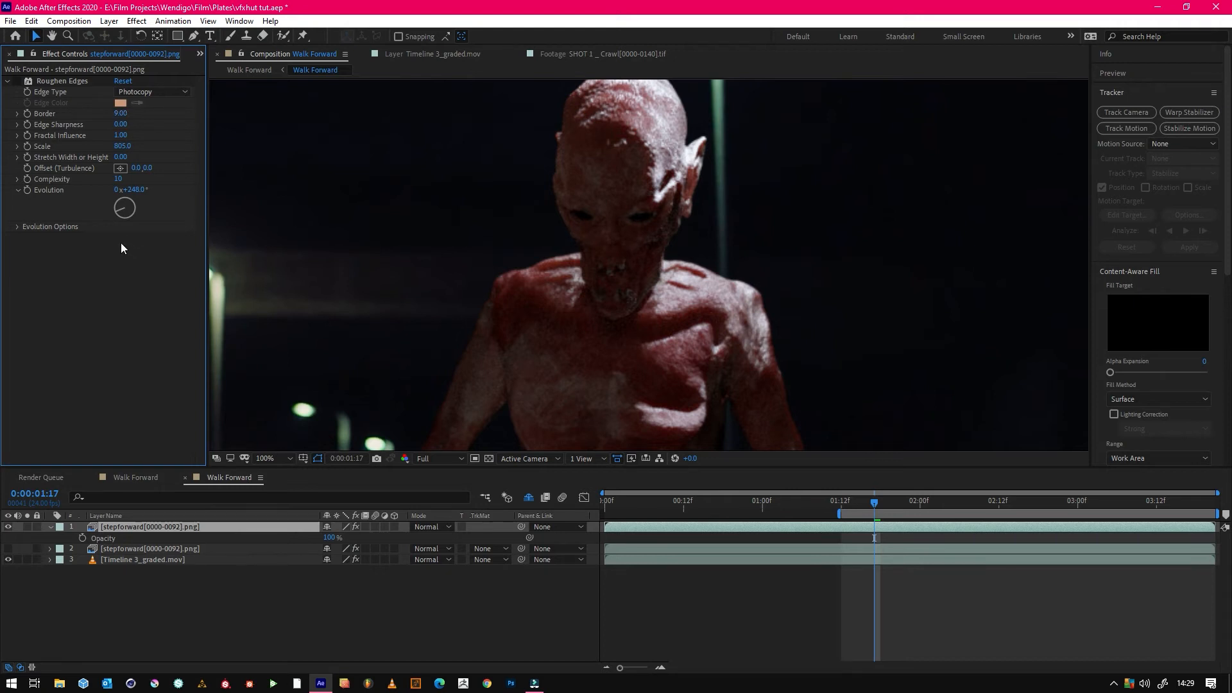
mouse_move(53, 143)
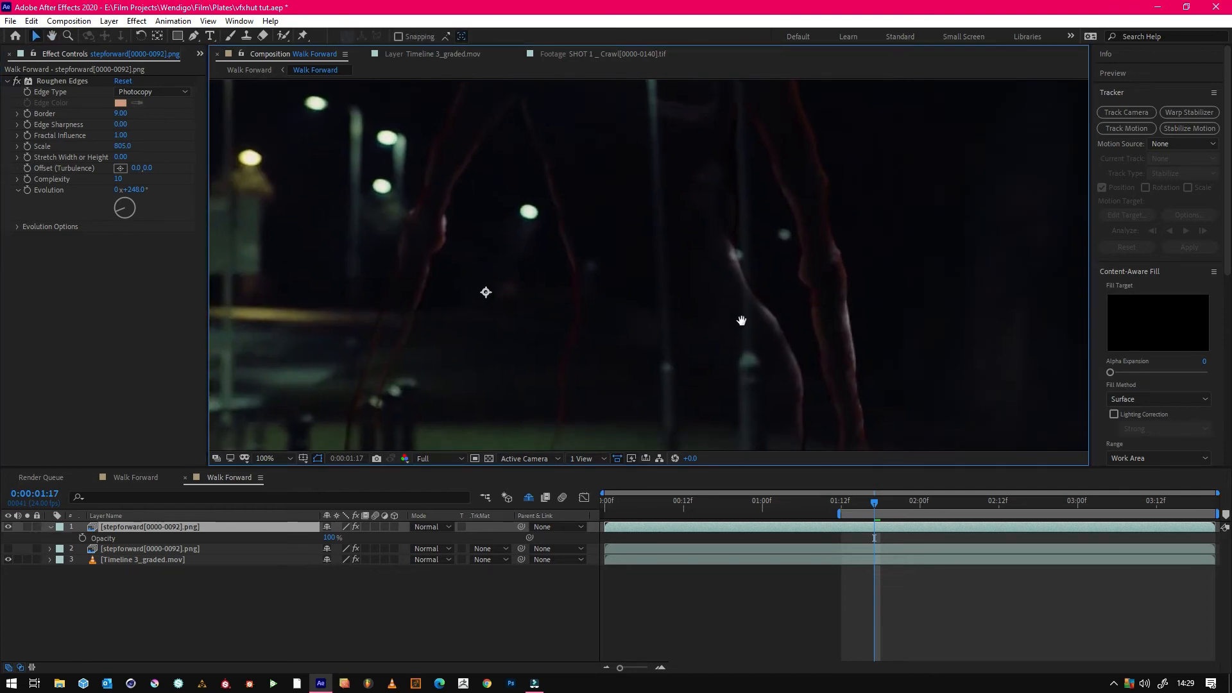
left_click(264, 458)
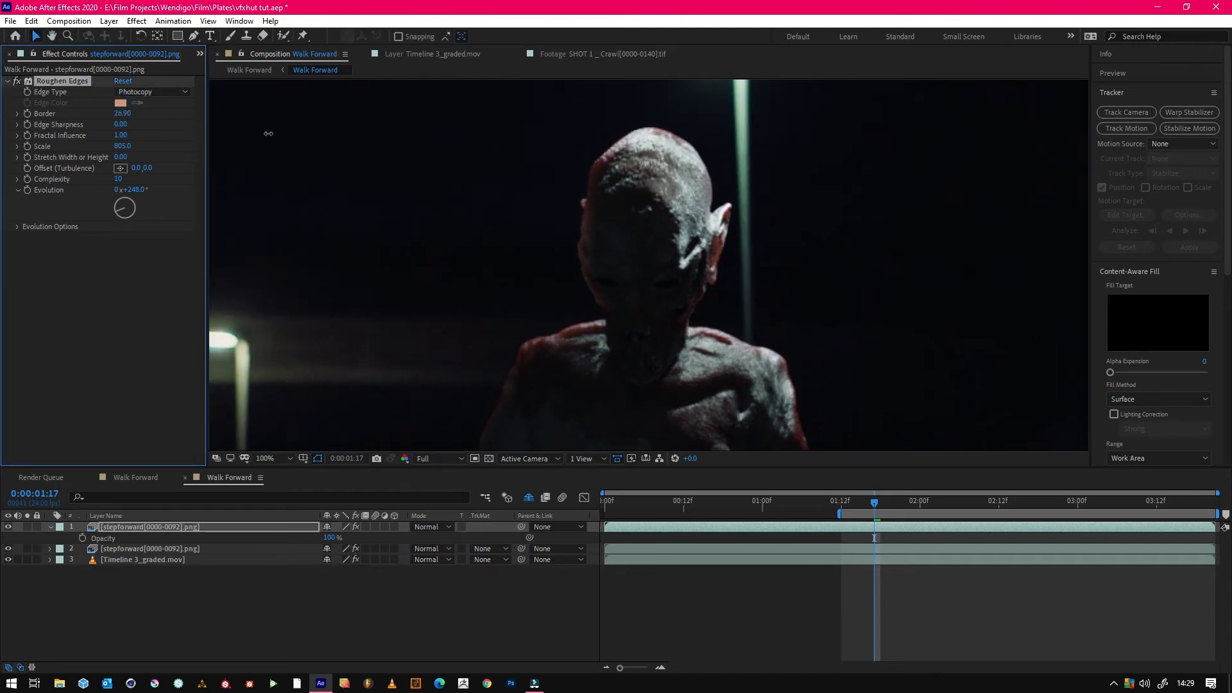
left_click_drag(122, 113, 157, 113)
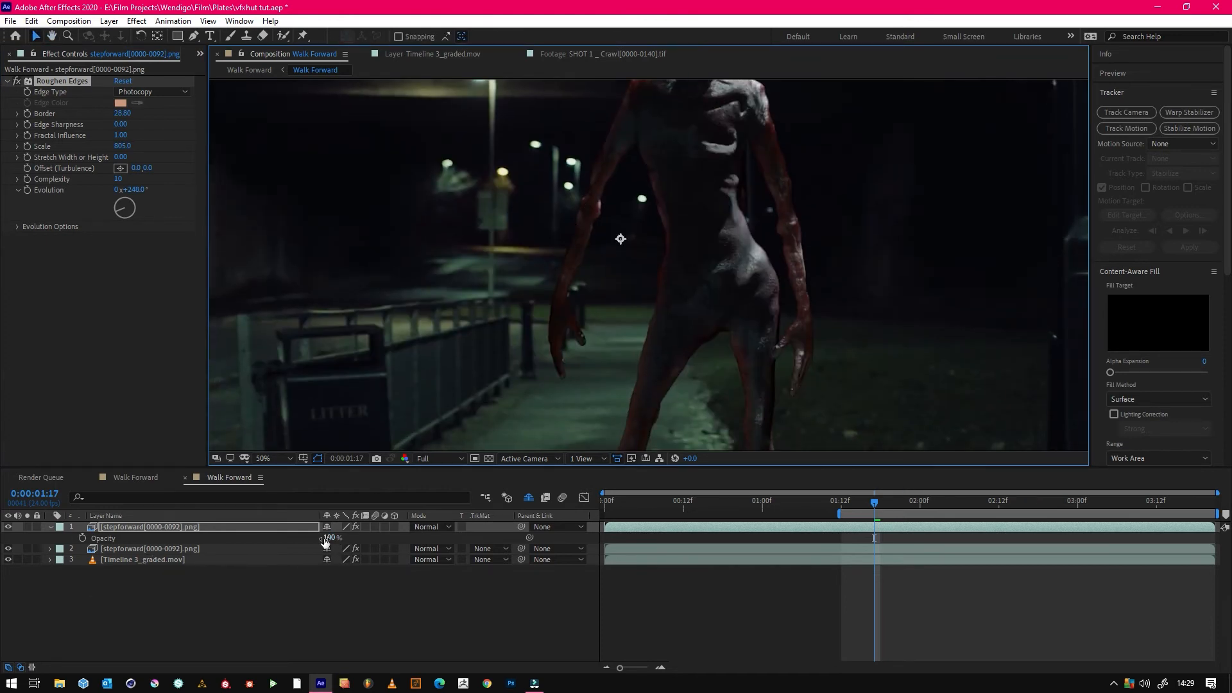
Step: Drop the red edge layer to 15% opacity and return to the parent street composition
left_click_drag(330, 537, 326, 538)
type("15")
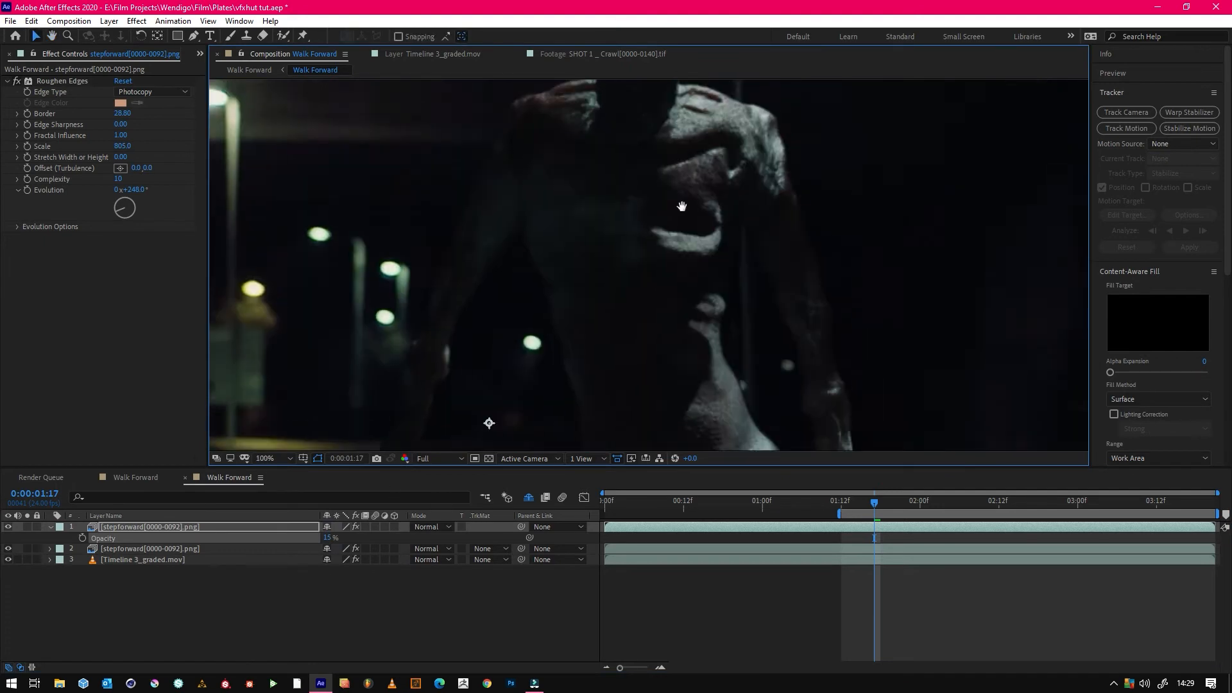
left_click(265, 458)
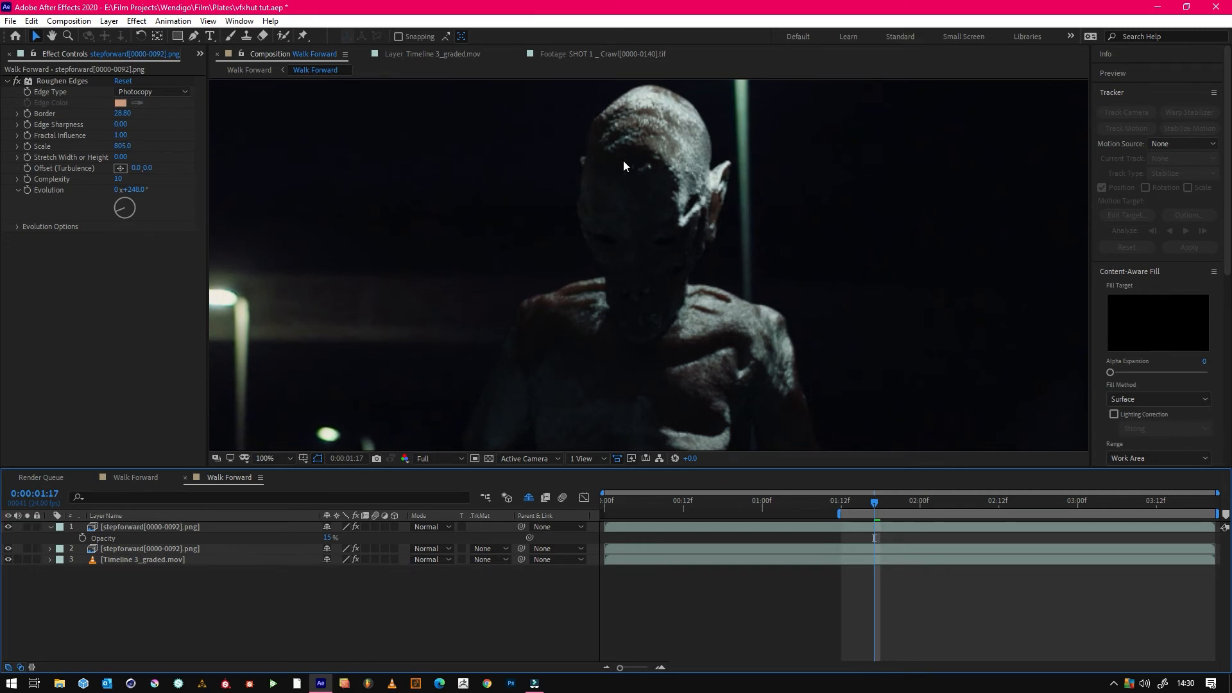
double_click(331, 538)
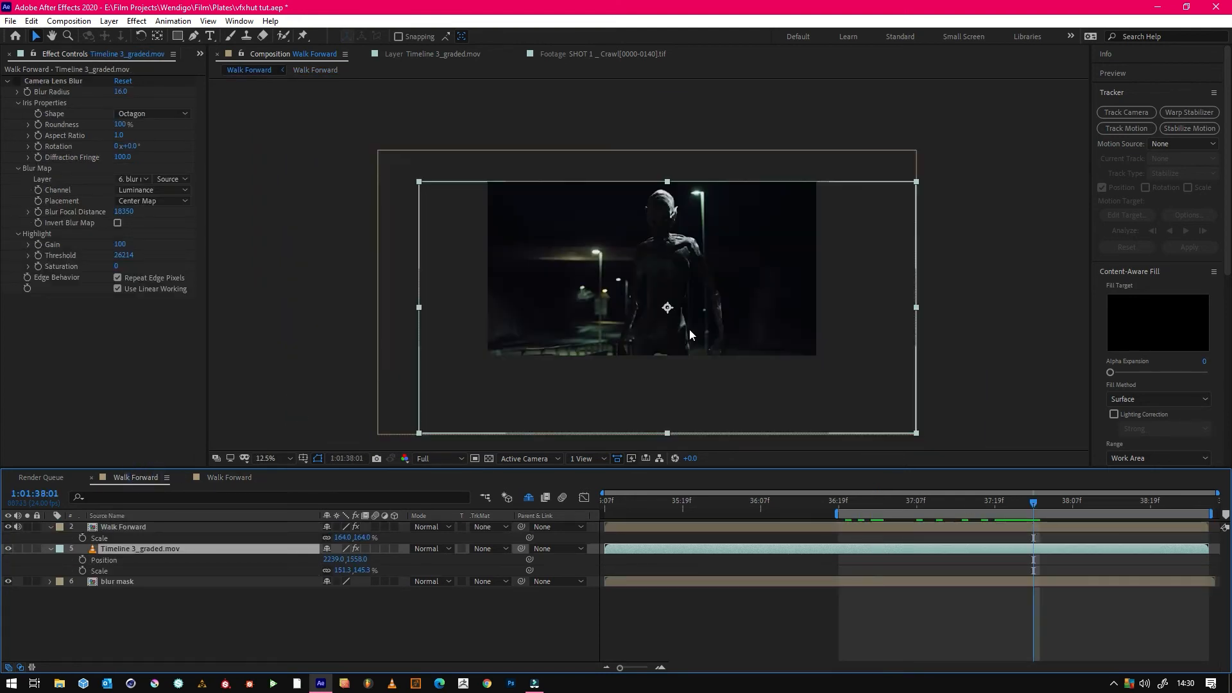
Step: Open the gradient blur mask composition and select Timeline 3_graded.mov to view its Camera Lens Blur
left_click(285, 458)
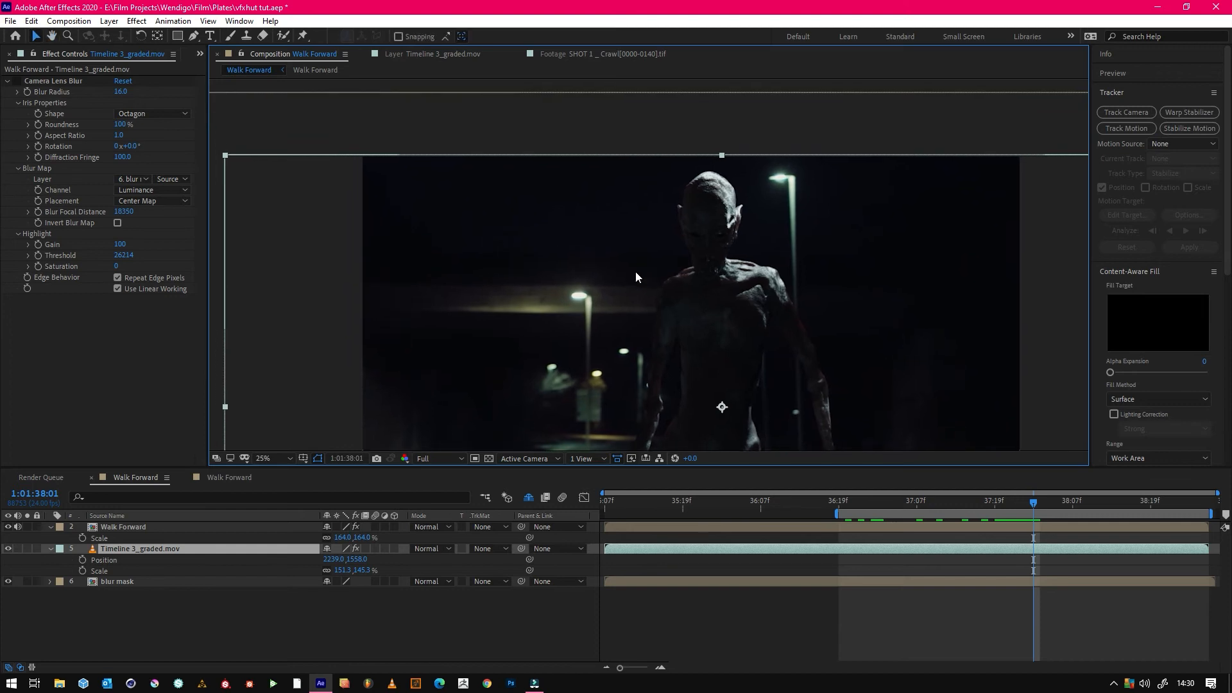
mouse_move(209, 581)
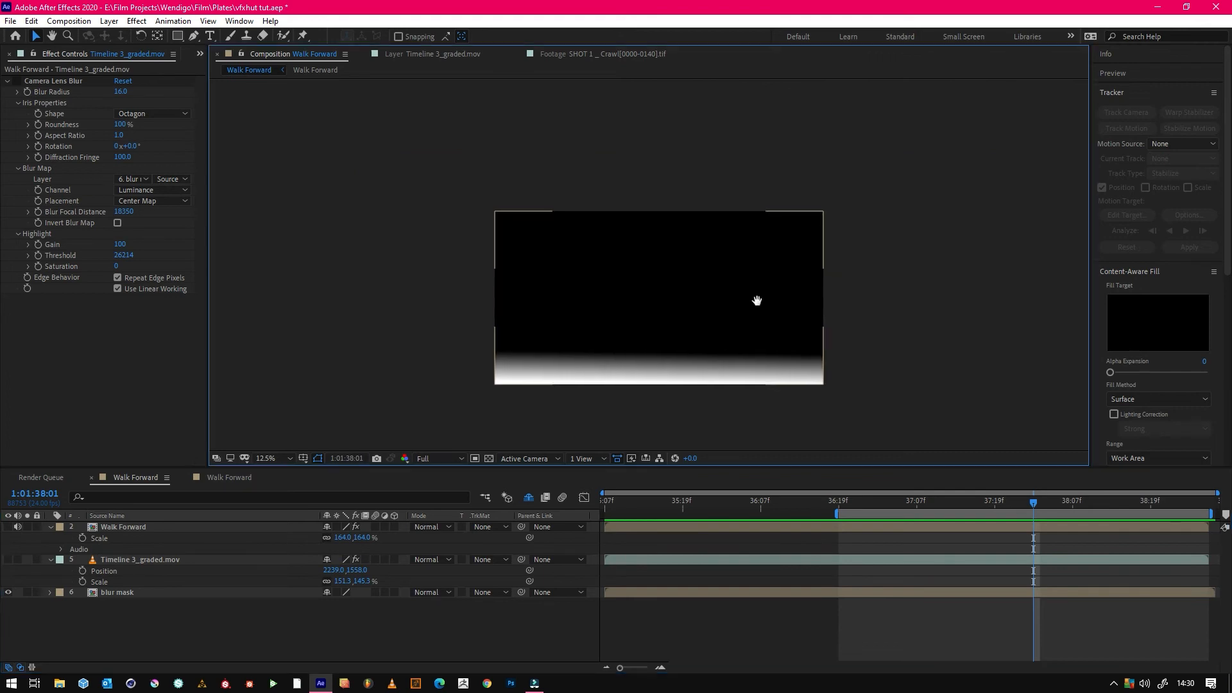
left_click(116, 592)
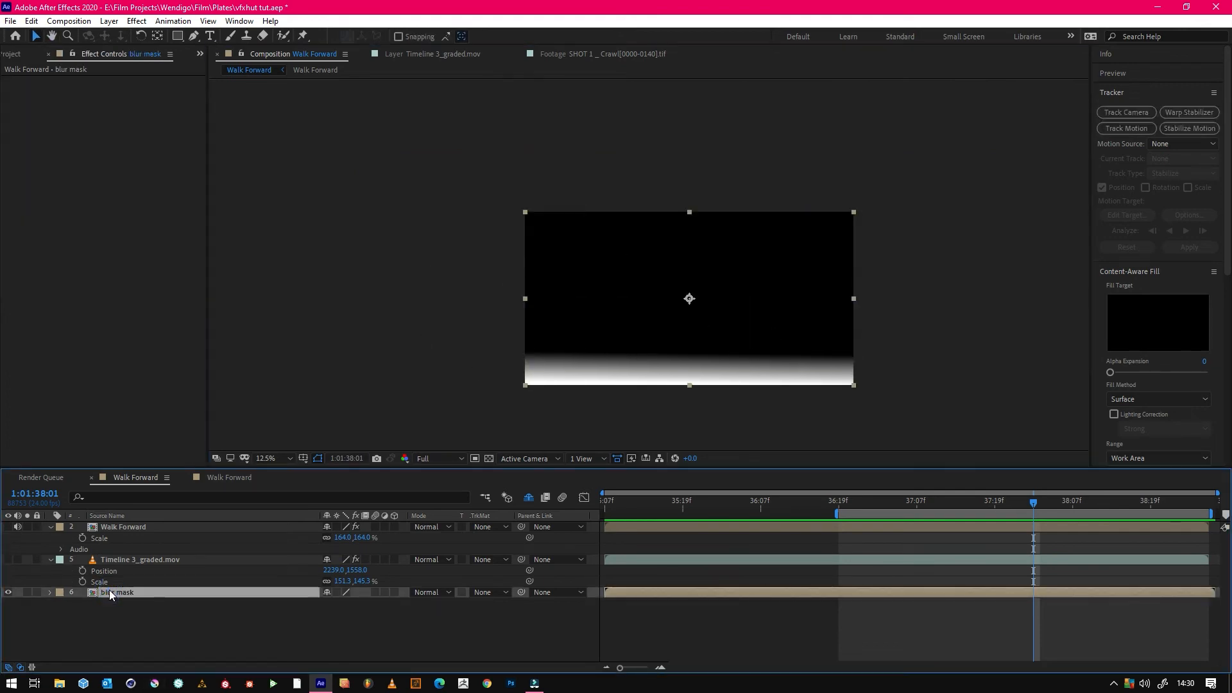
double_click(118, 591)
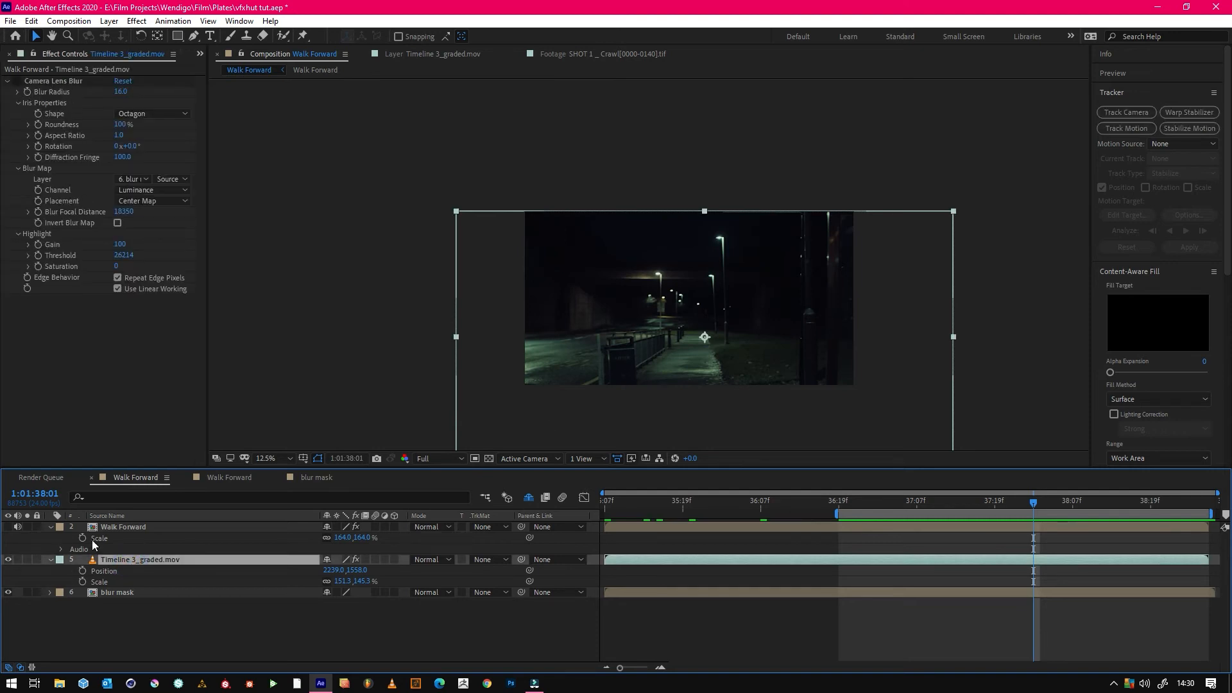
mouse_move(437, 370)
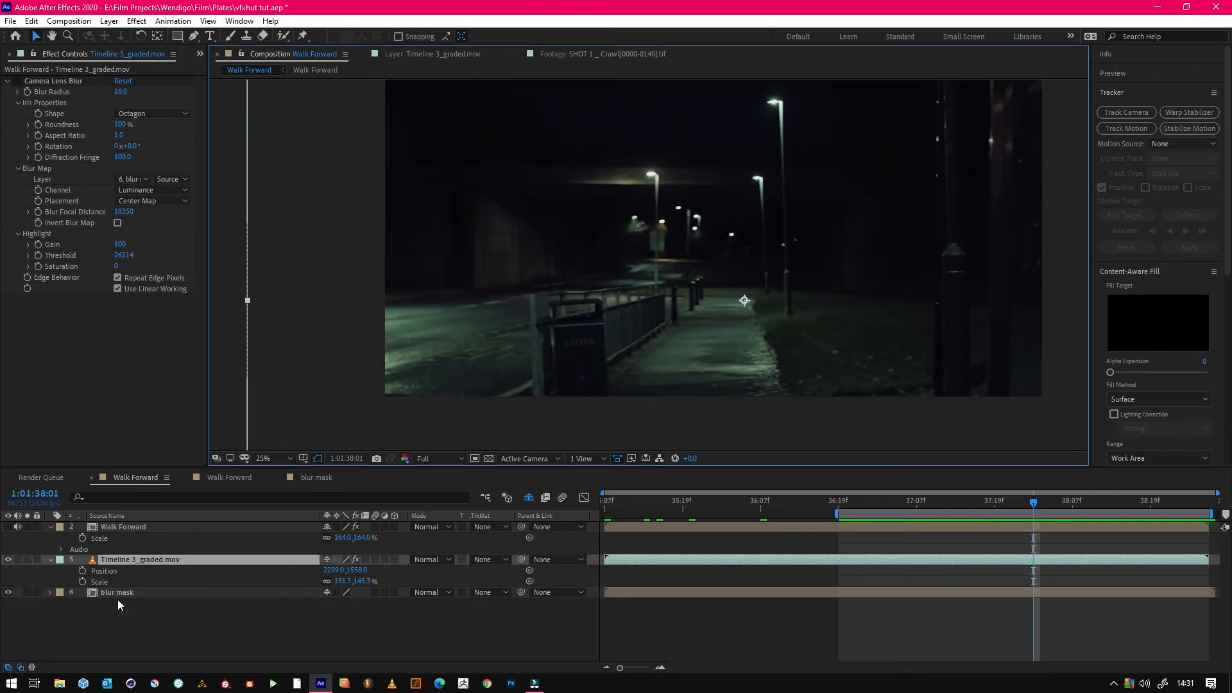
left_click(277, 458)
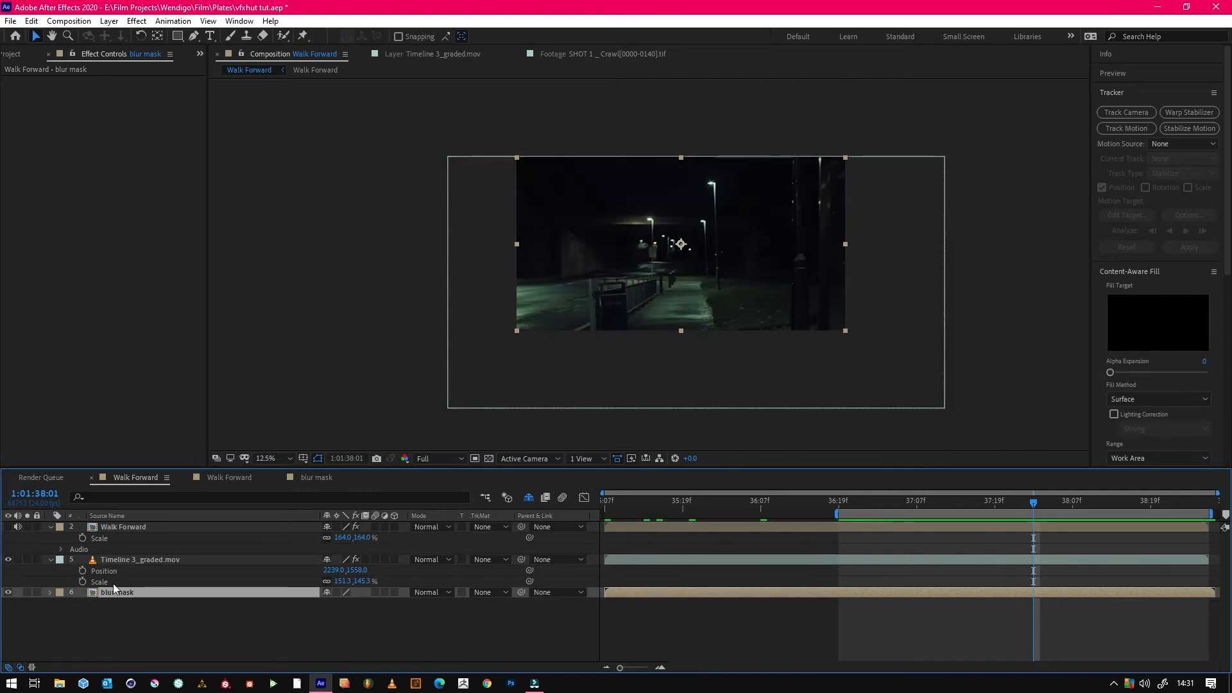
left_click(139, 558)
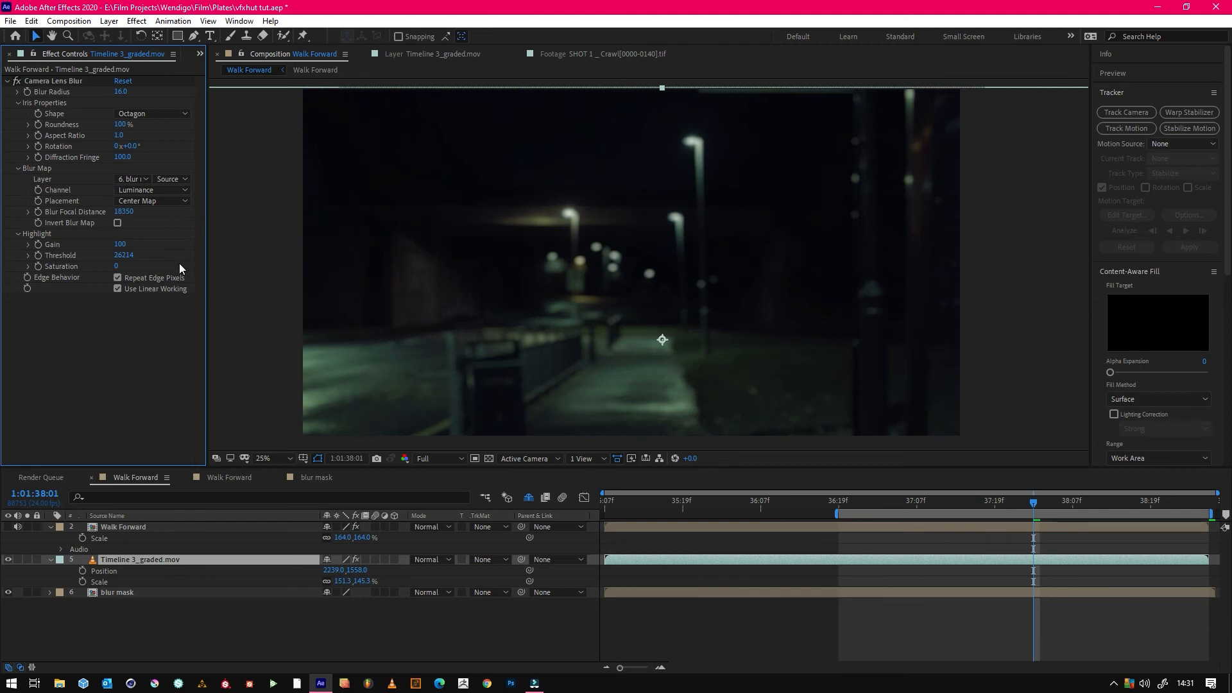
mouse_move(50, 94)
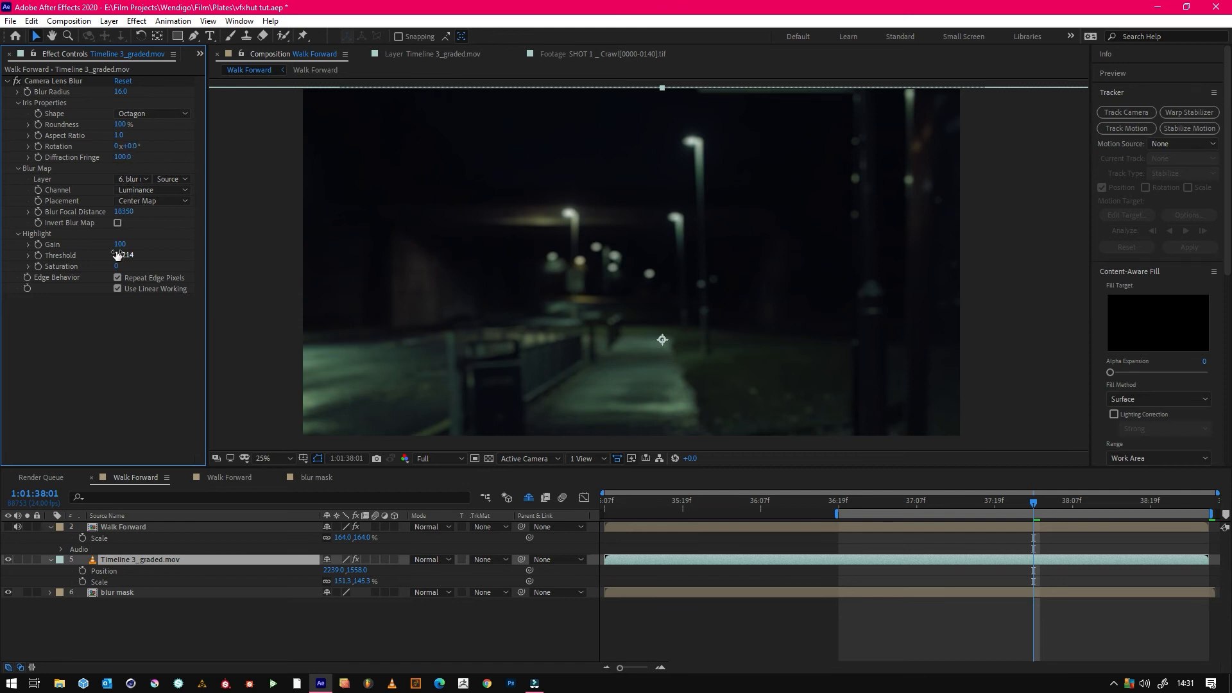
Step: Scrub the Camera Lens Blur Highlight Threshold on the street plate
left_click_drag(123, 254, 123, 254)
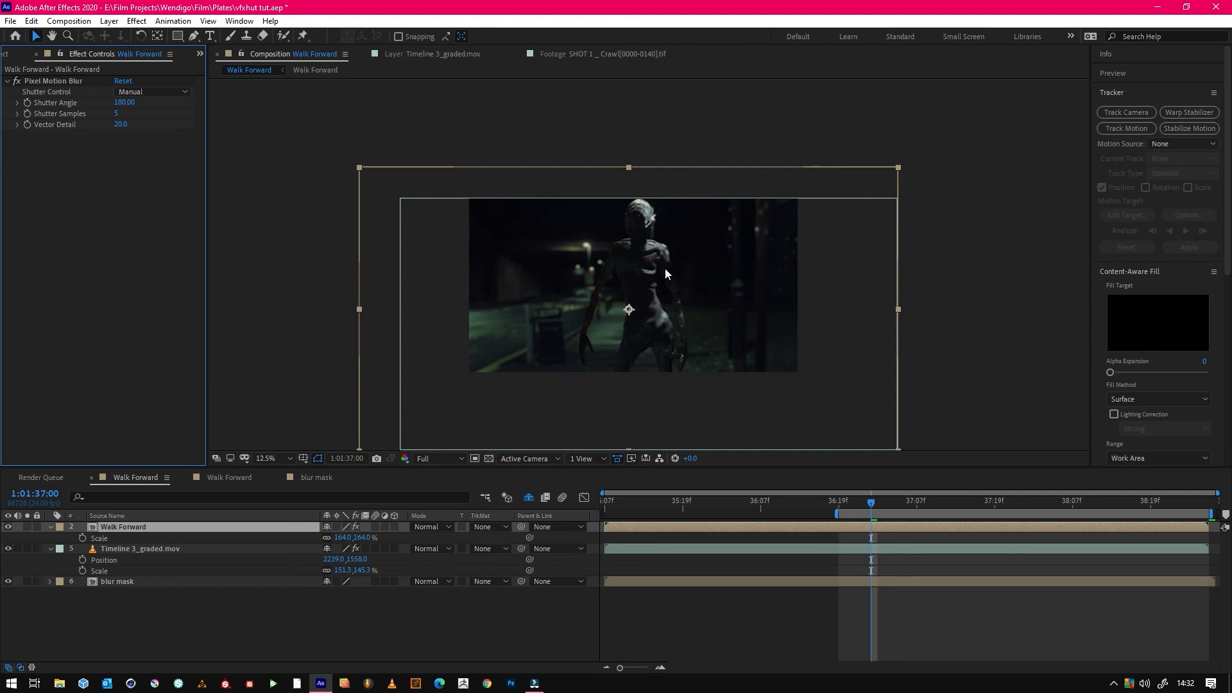
mouse_move(657, 266)
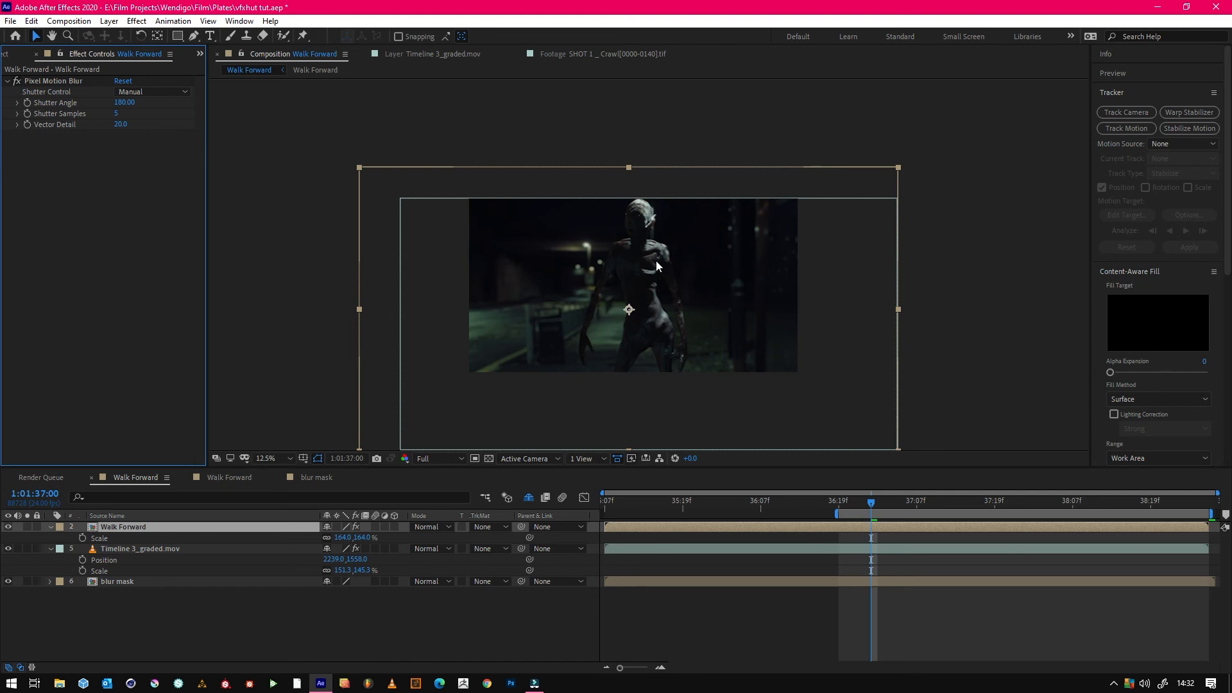
Step: Zoom into the viewer and pan to bring the creature's head into view for inspection
left_click(264, 458)
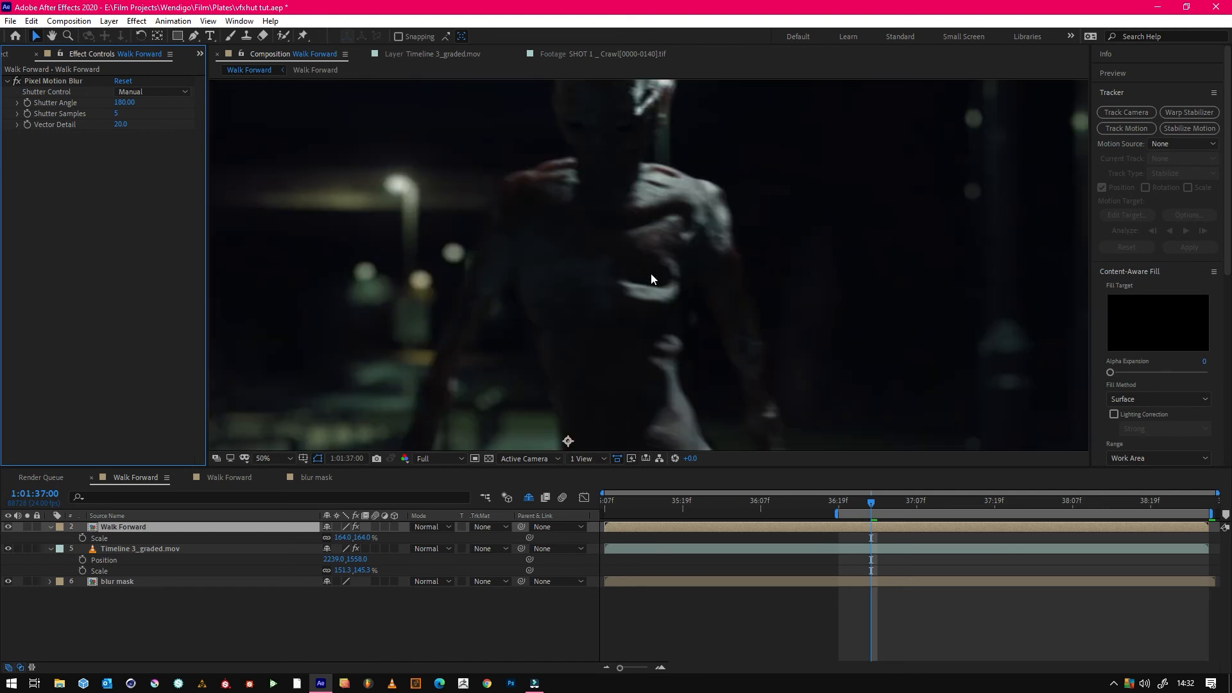
mouse_move(620, 276)
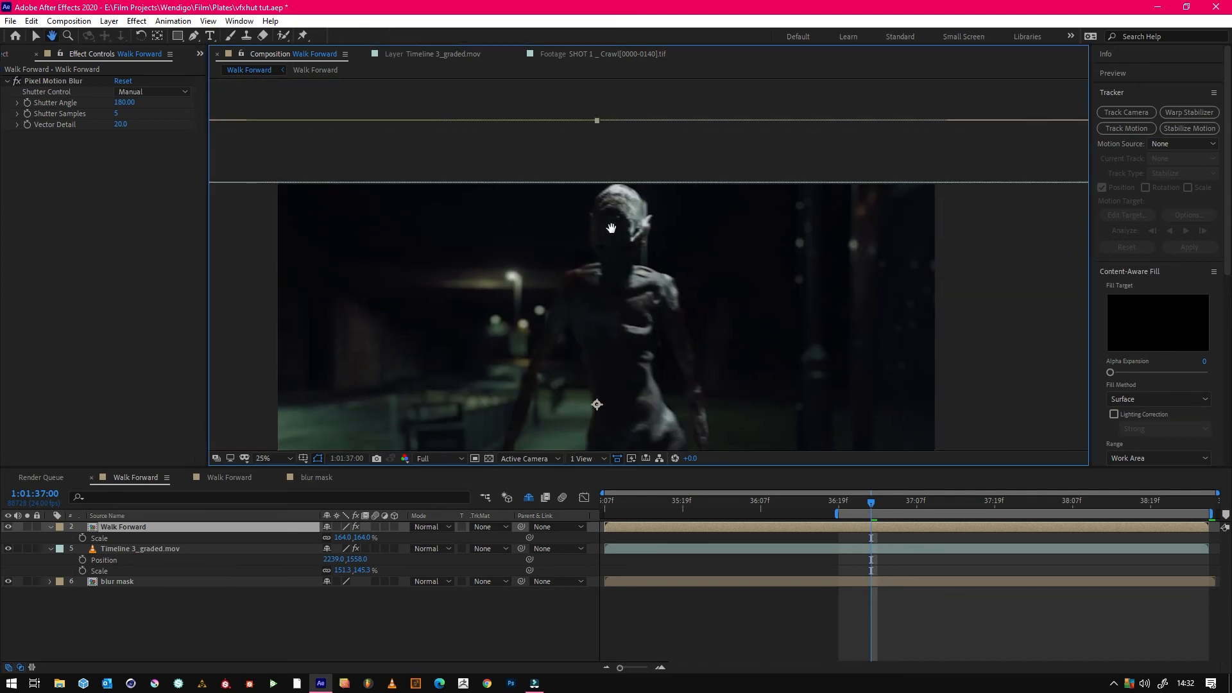
left_click_drag(870, 502, 844, 502)
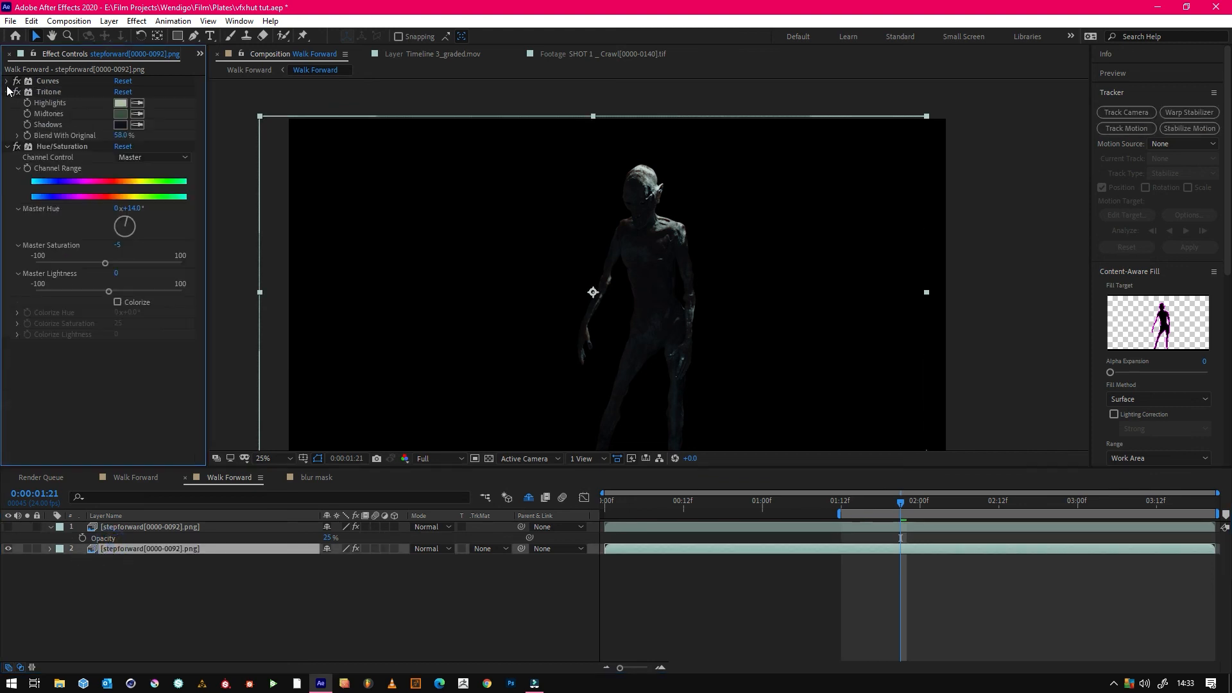
Step: Compare the Tritone grade off and on, then expand the Curves and Tritone settings on the base render
left_click(8, 91)
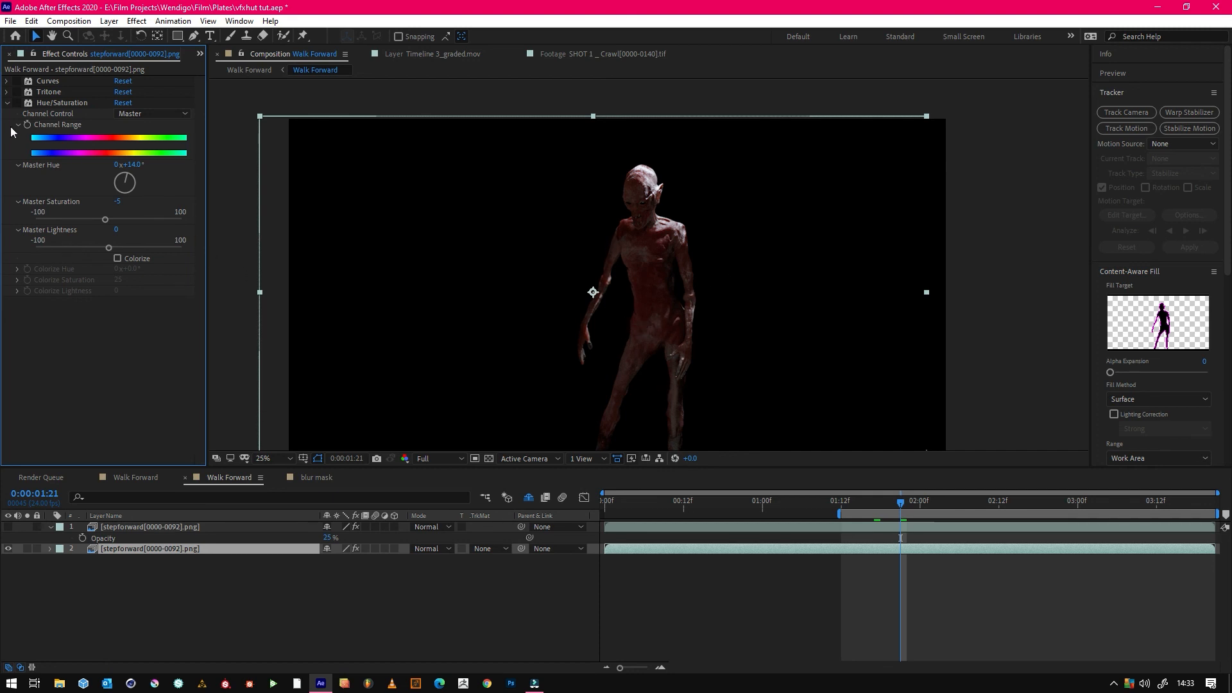
left_click(16, 82)
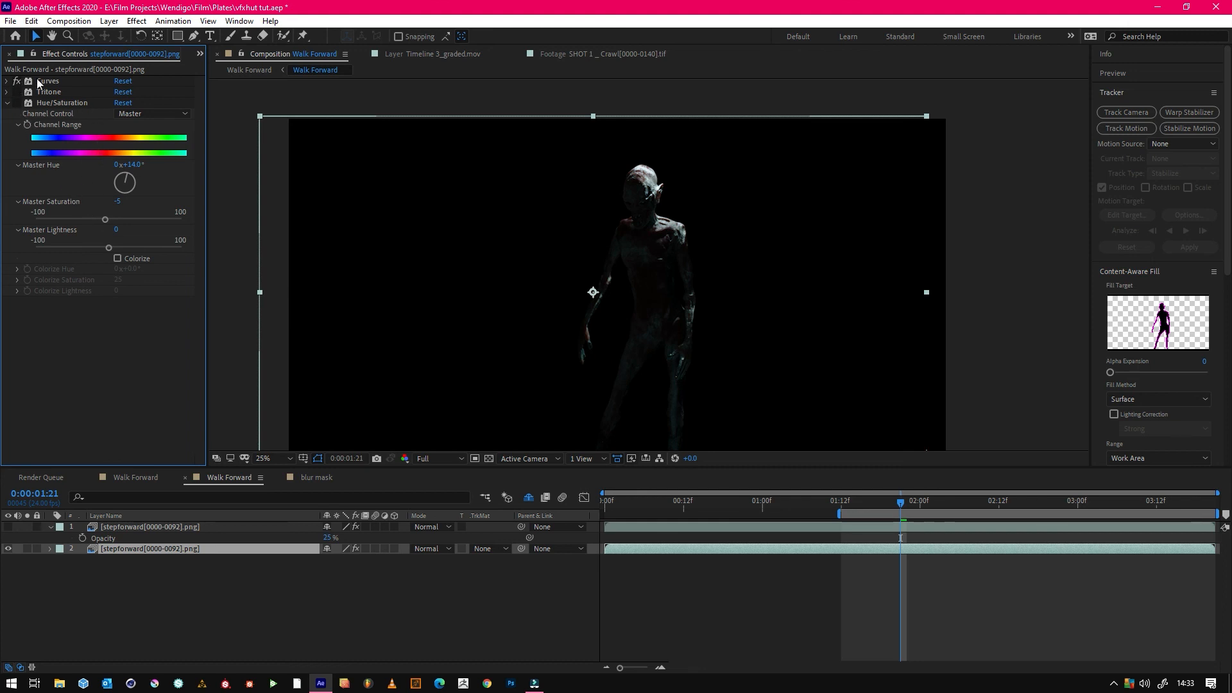
left_click(6, 81)
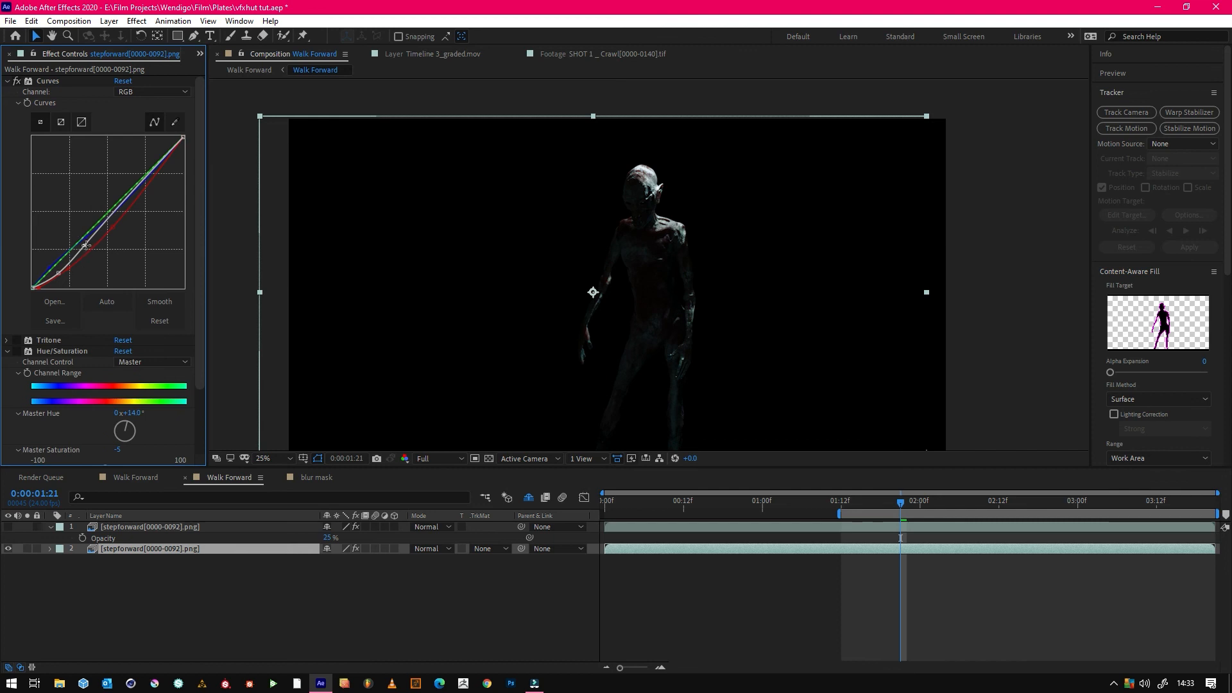
double_click(149, 548)
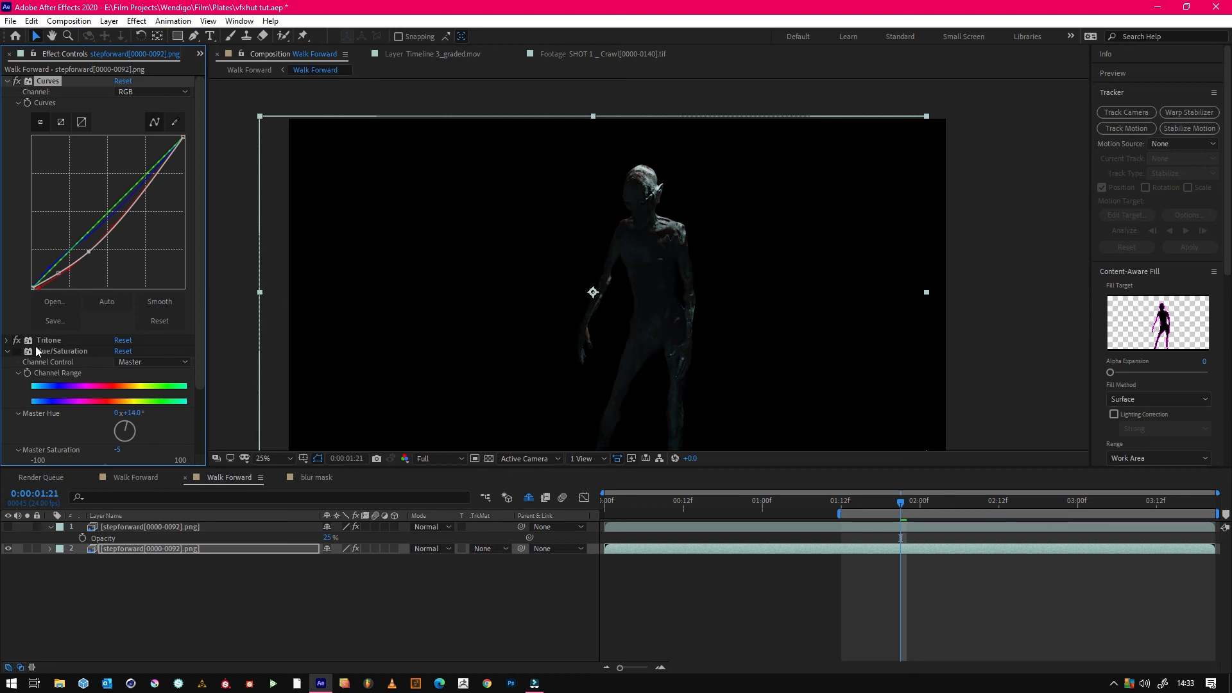
left_click(6, 339)
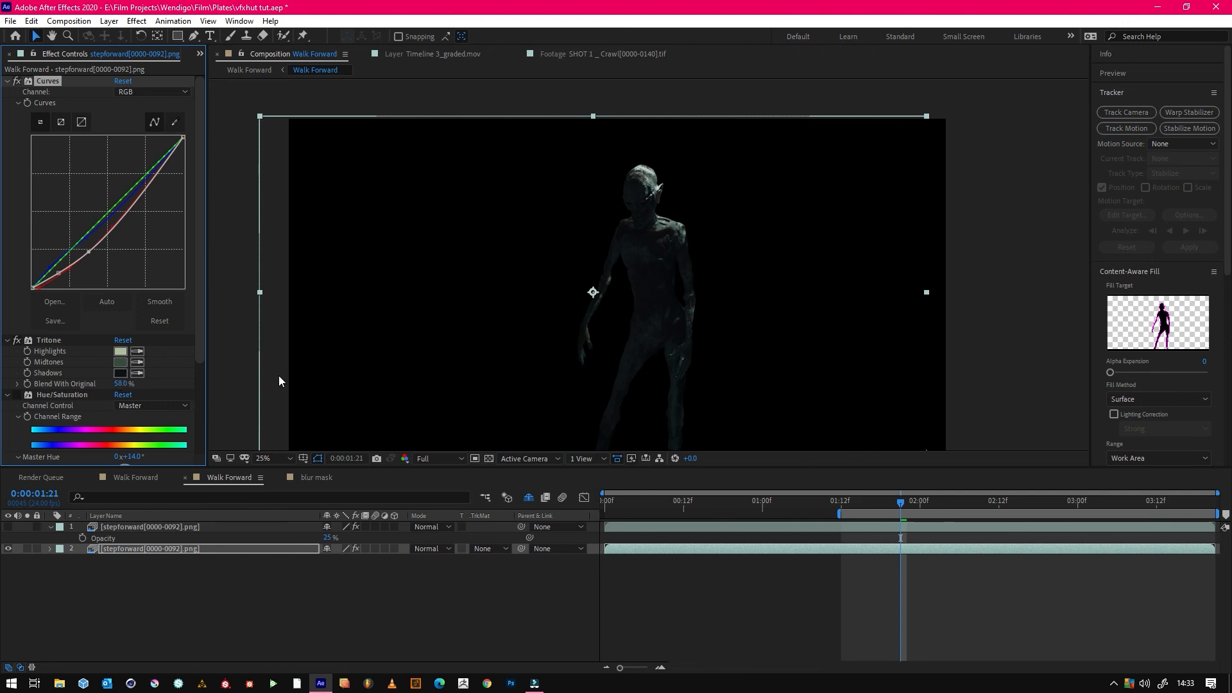
mouse_move(527, 346)
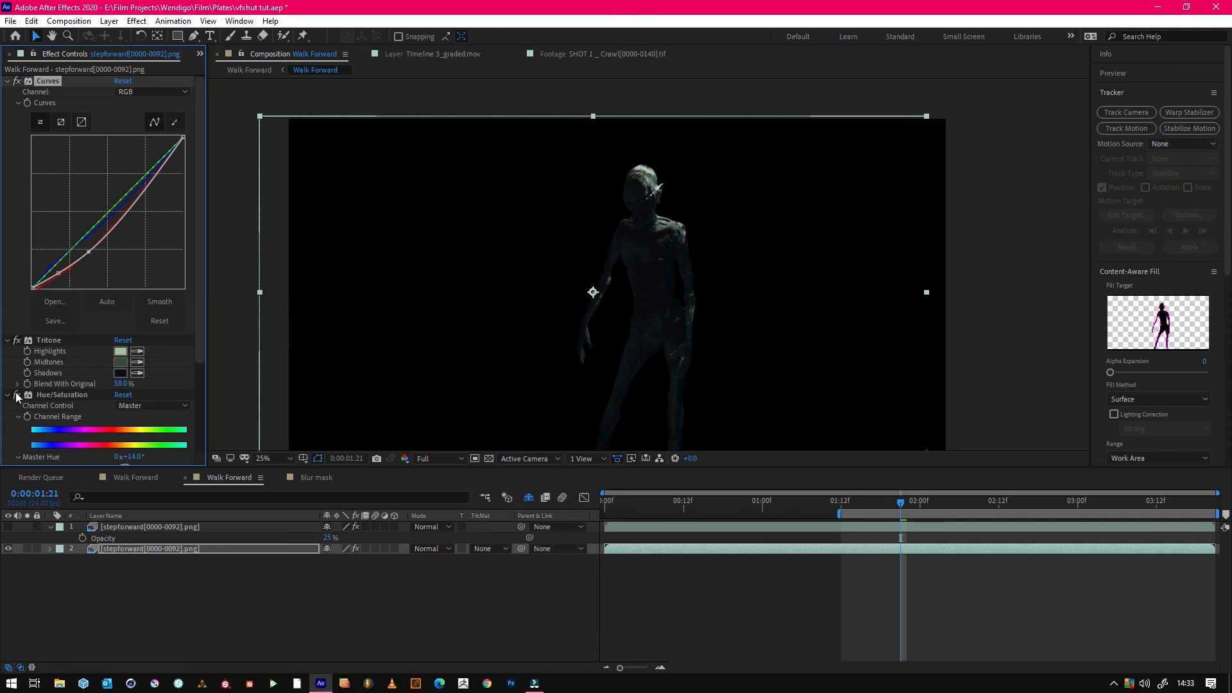
scroll("down", 3)
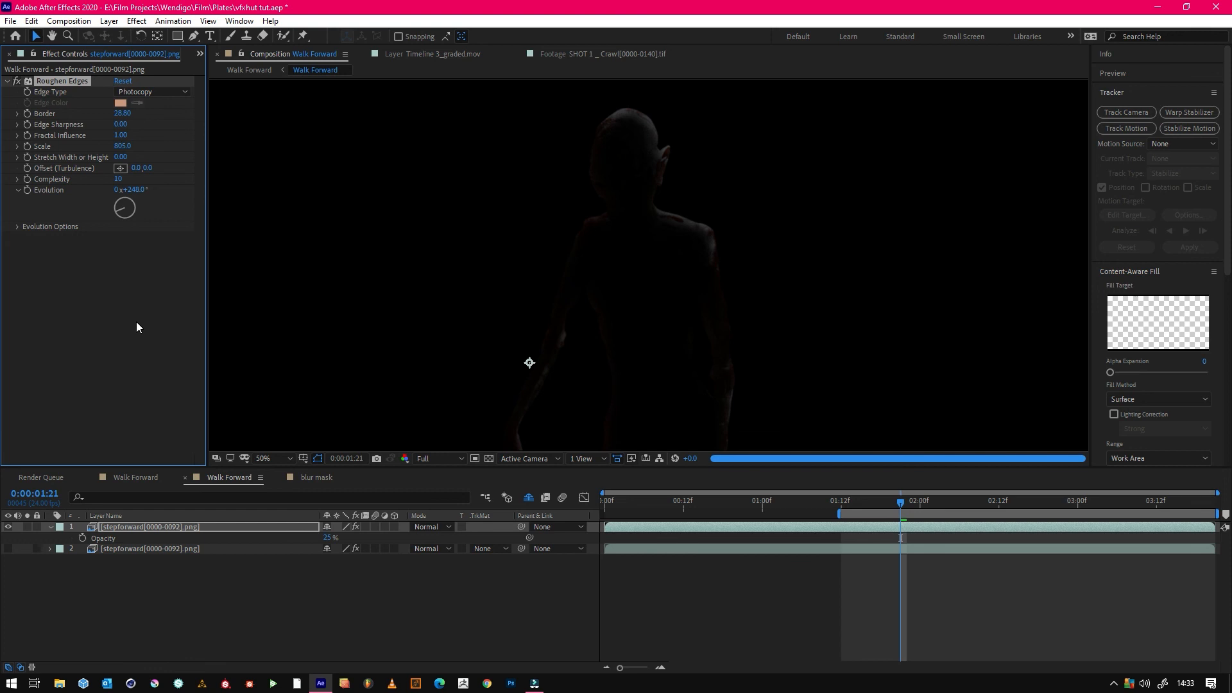
mouse_move(680, 185)
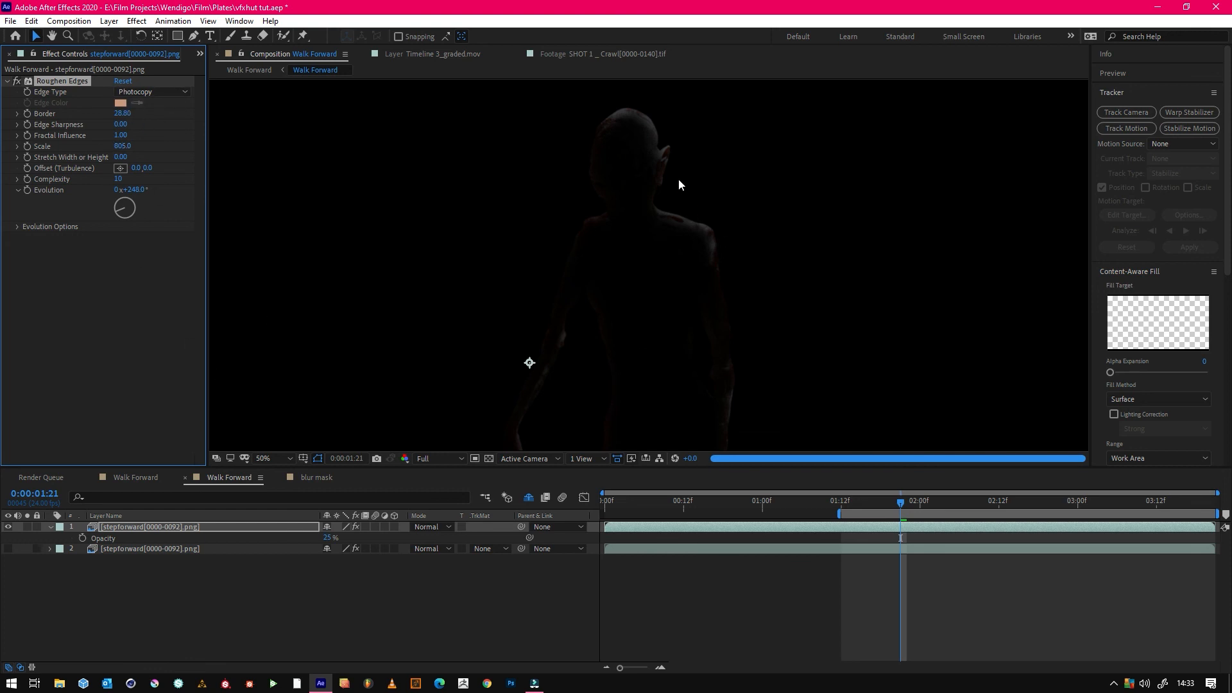